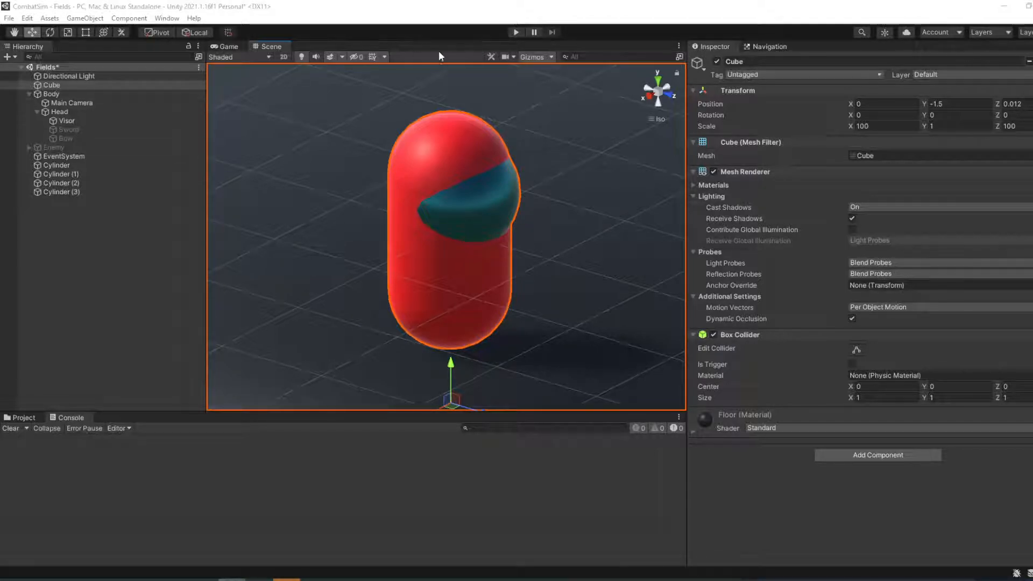
mouse_move(360, 229)
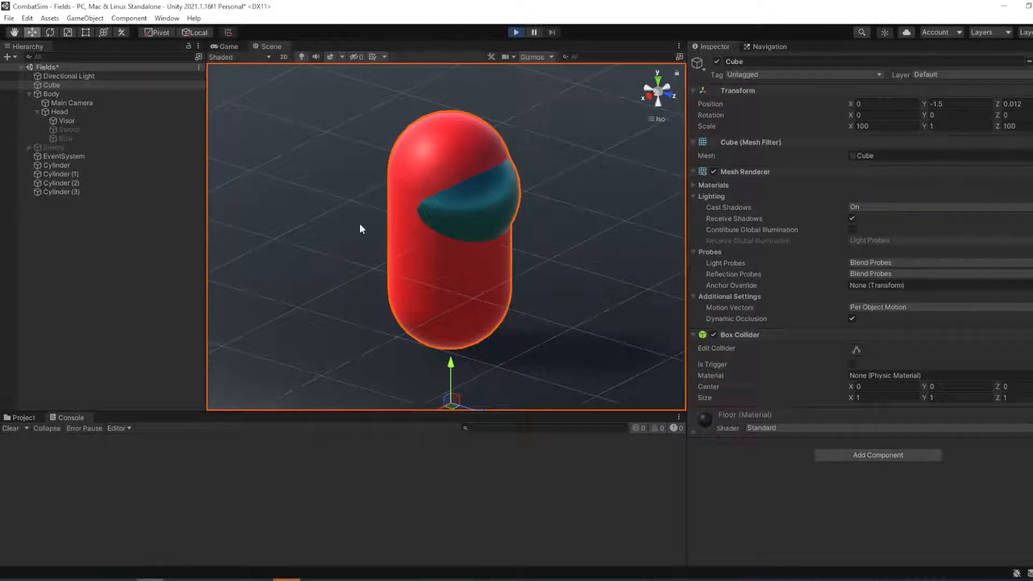
- Inspect the Body, Head and Visor objects and their scripts in the Hierarchy
click(516, 32)
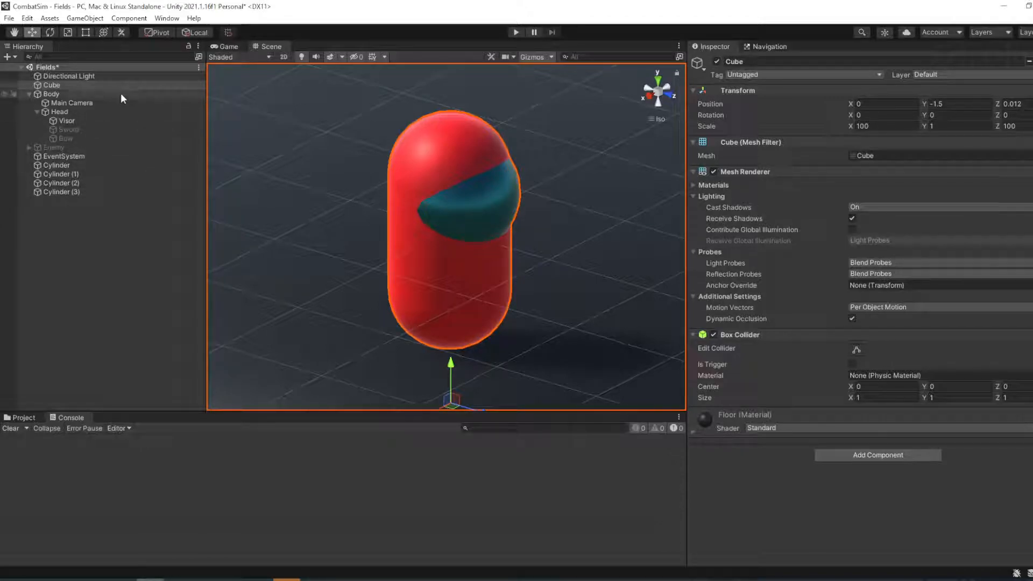
click(52, 93)
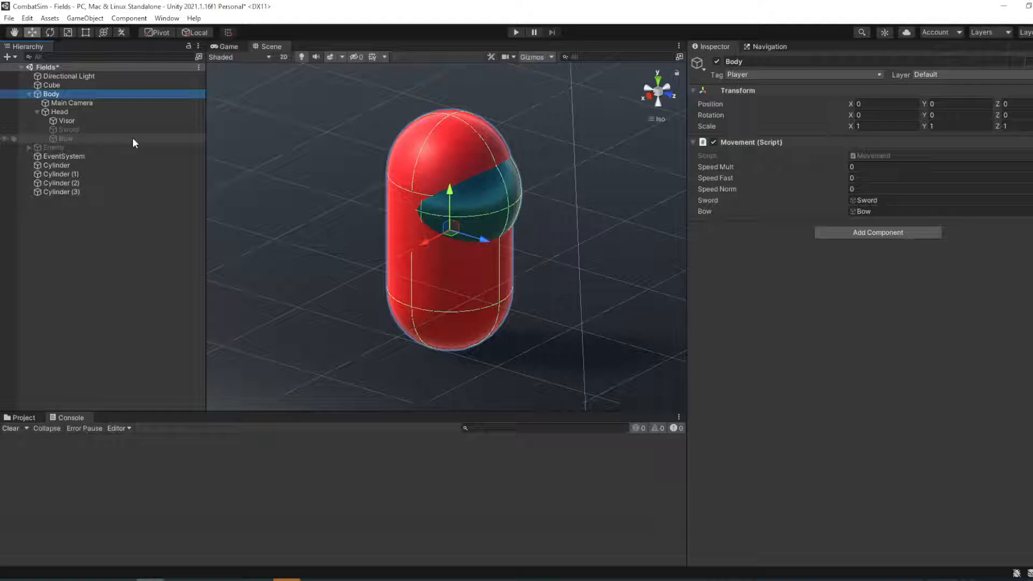
mouse_move(655, 206)
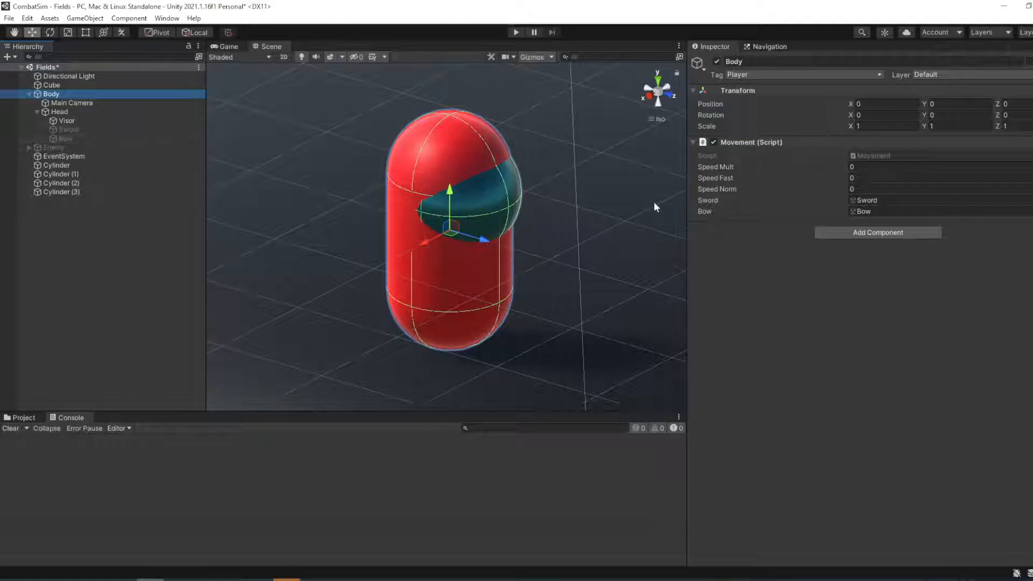
click(59, 112)
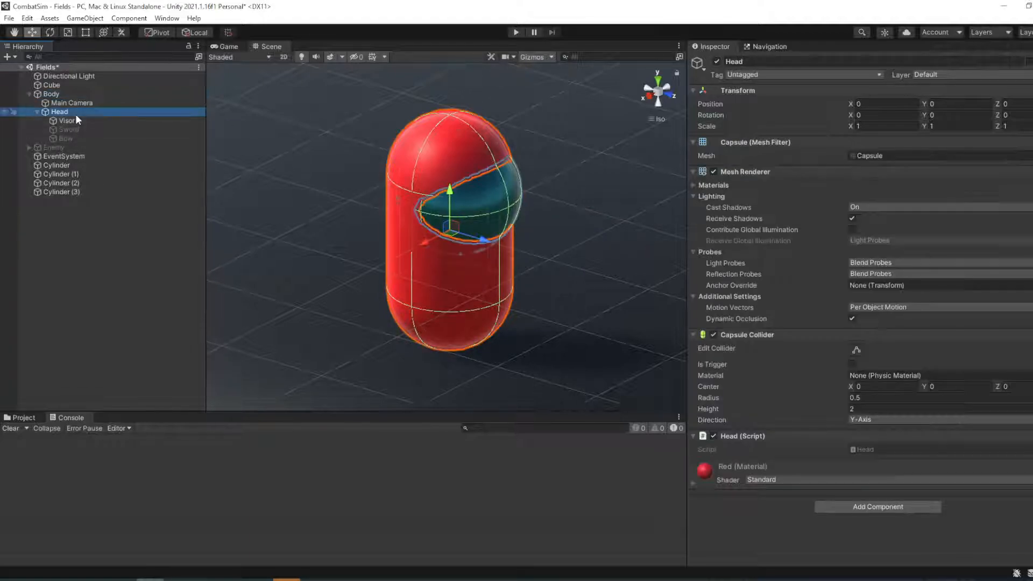
click(51, 94)
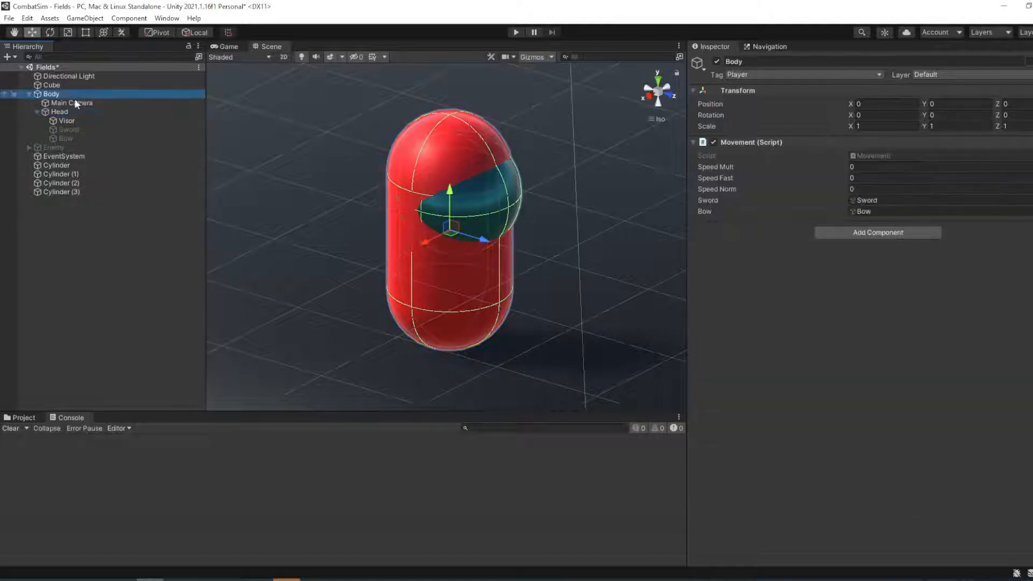
click(59, 112)
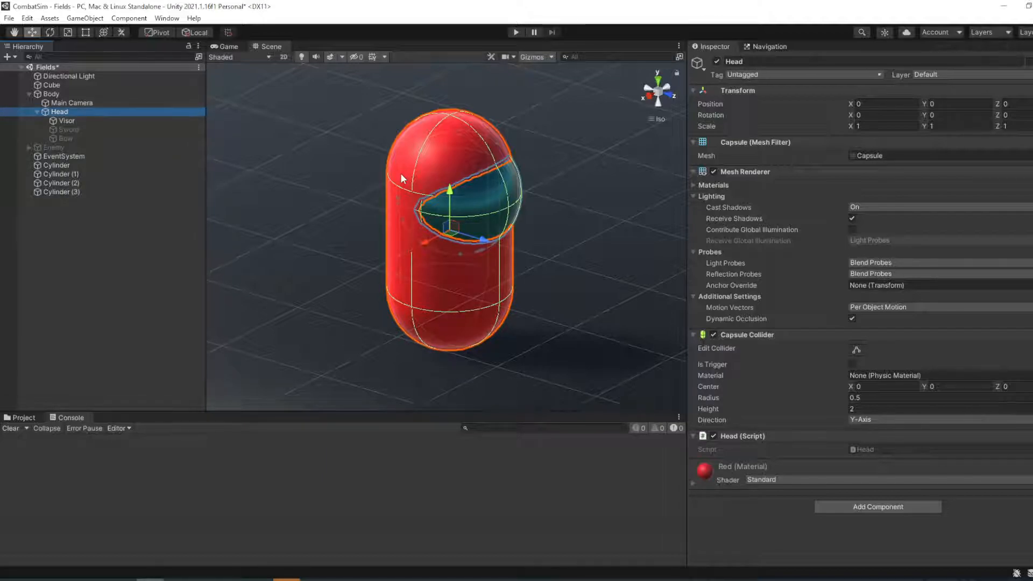
click(65, 121)
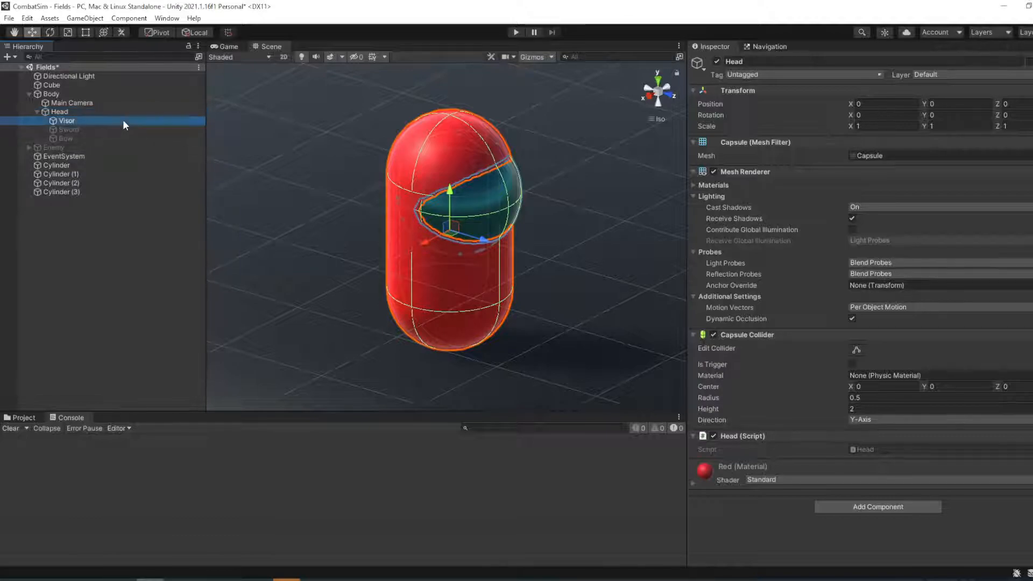
click(66, 121)
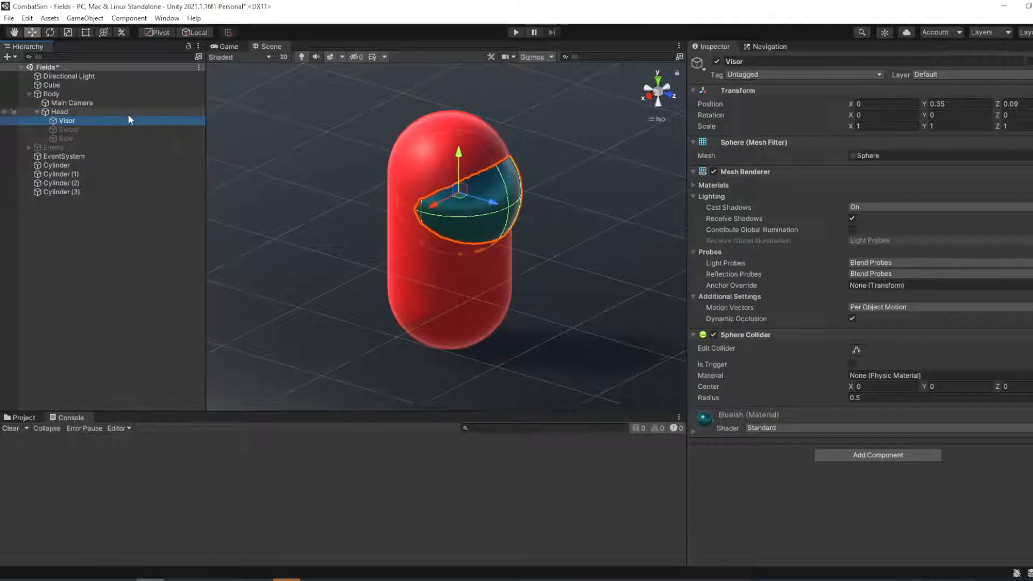
- Recheck Head and Body, view the Main Camera, then open Body's Movement script
click(60, 111)
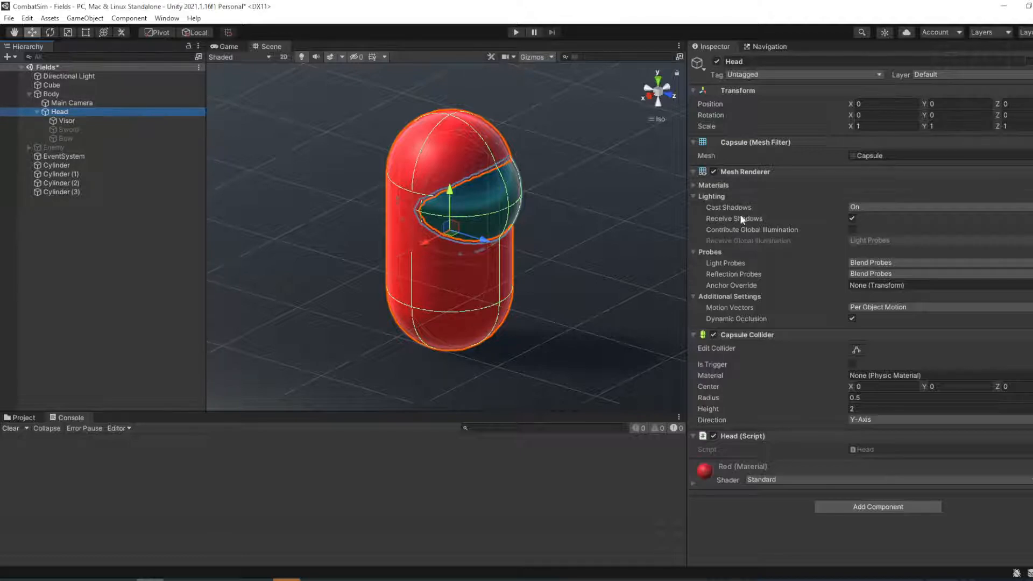
click(52, 93)
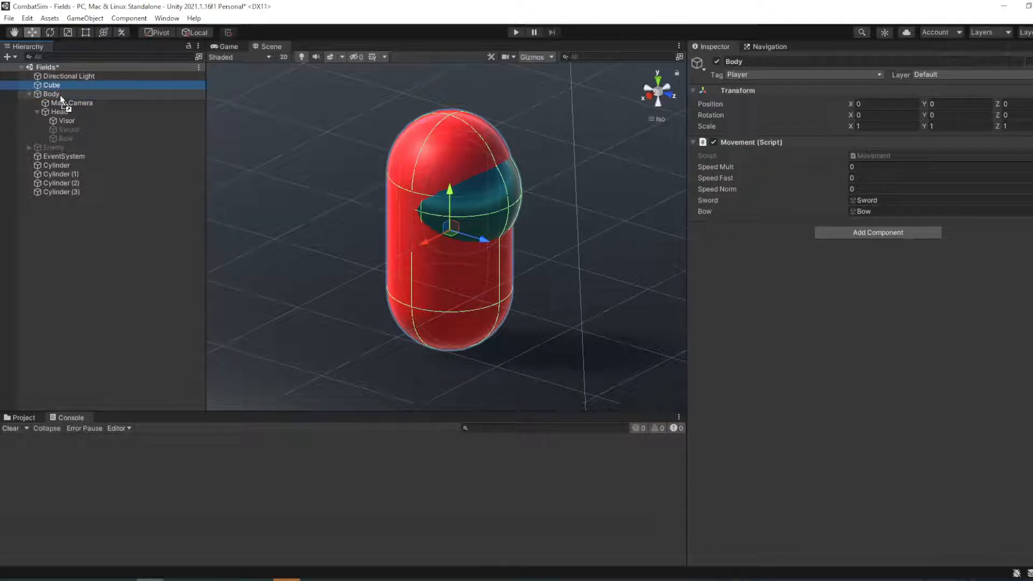
click(58, 139)
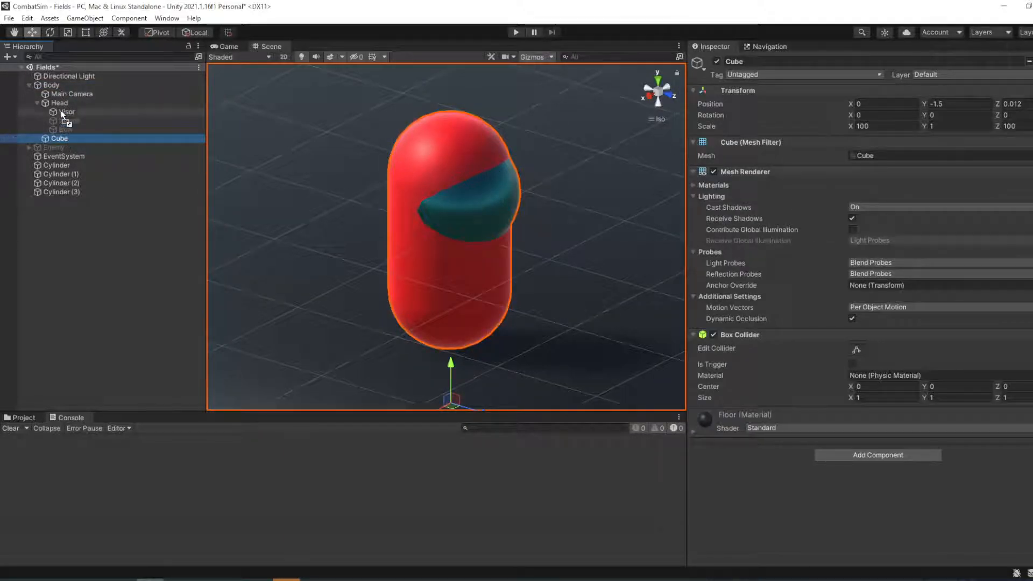
click(51, 93)
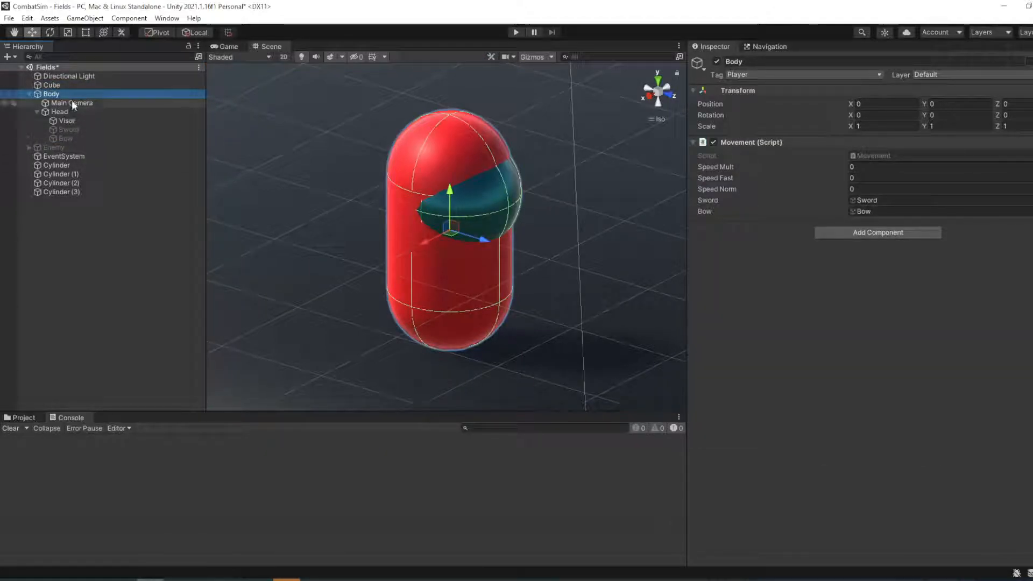
click(71, 103)
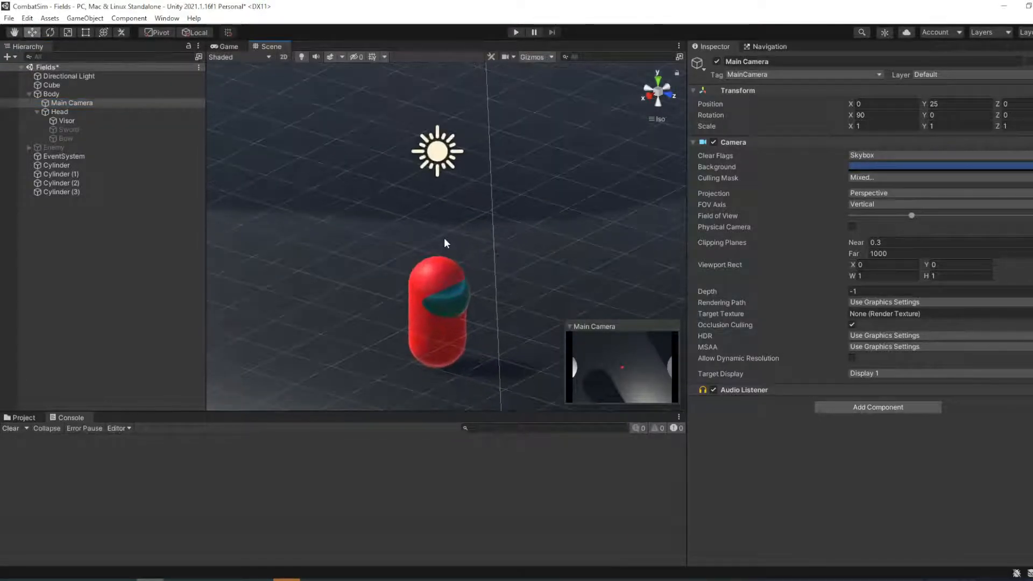
scroll(up, 3)
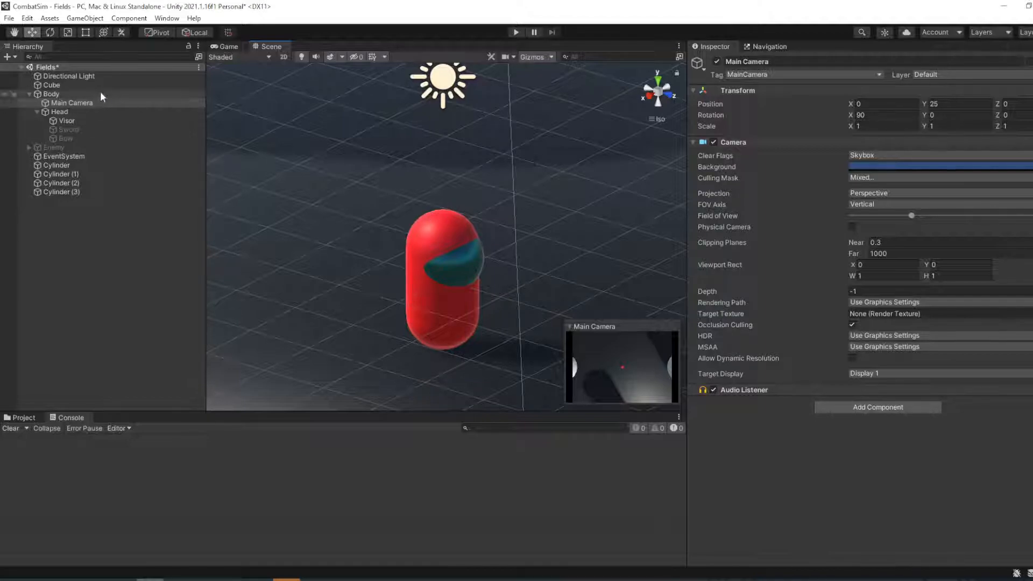
click(52, 93)
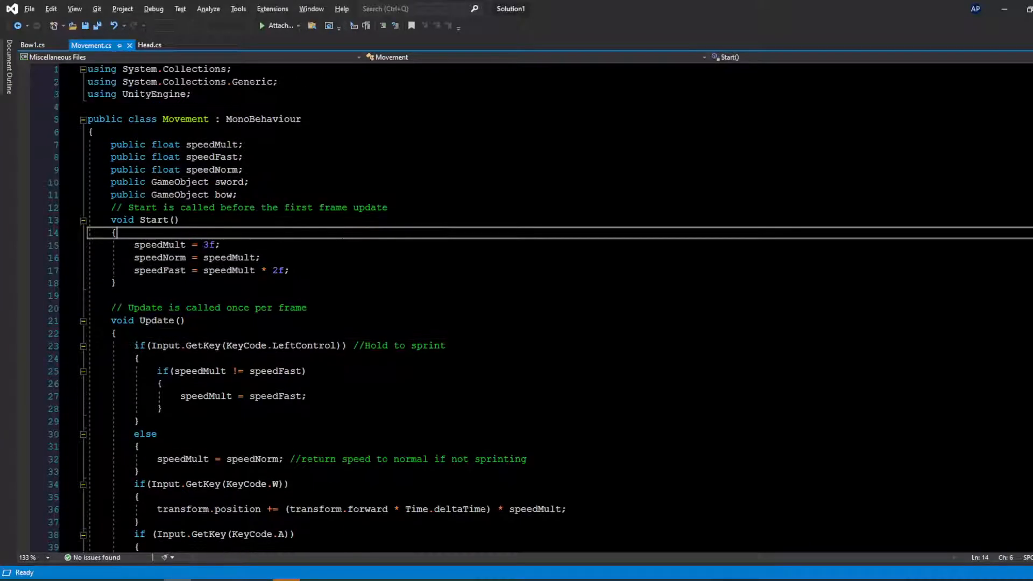
scroll(down, 3)
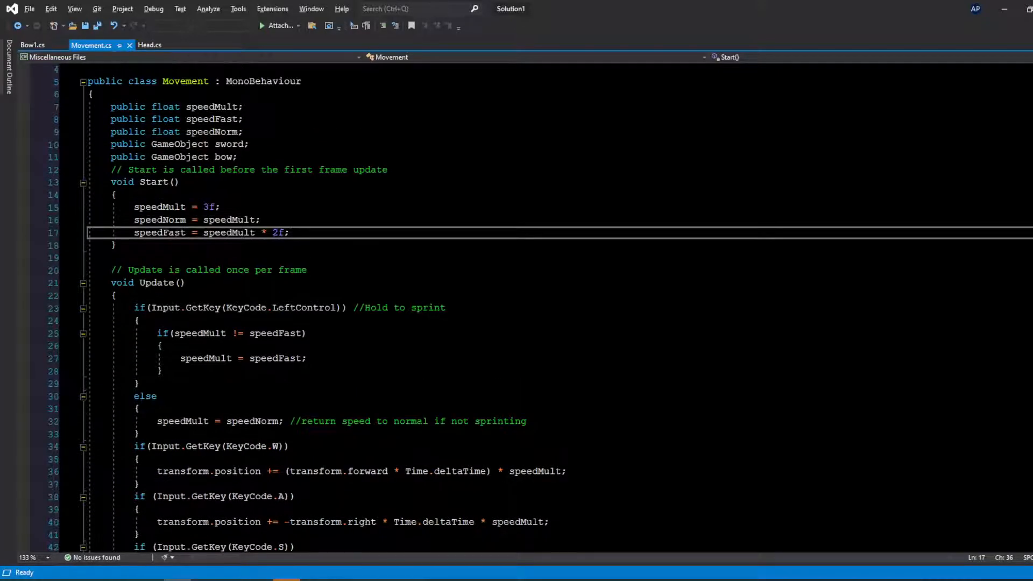
scroll(down, 3)
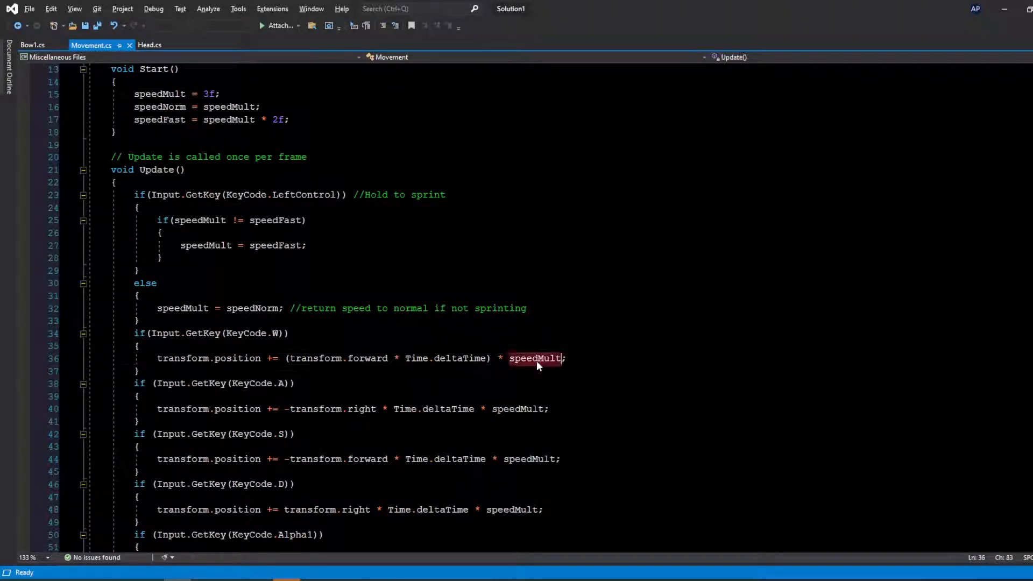
double_click(535, 358)
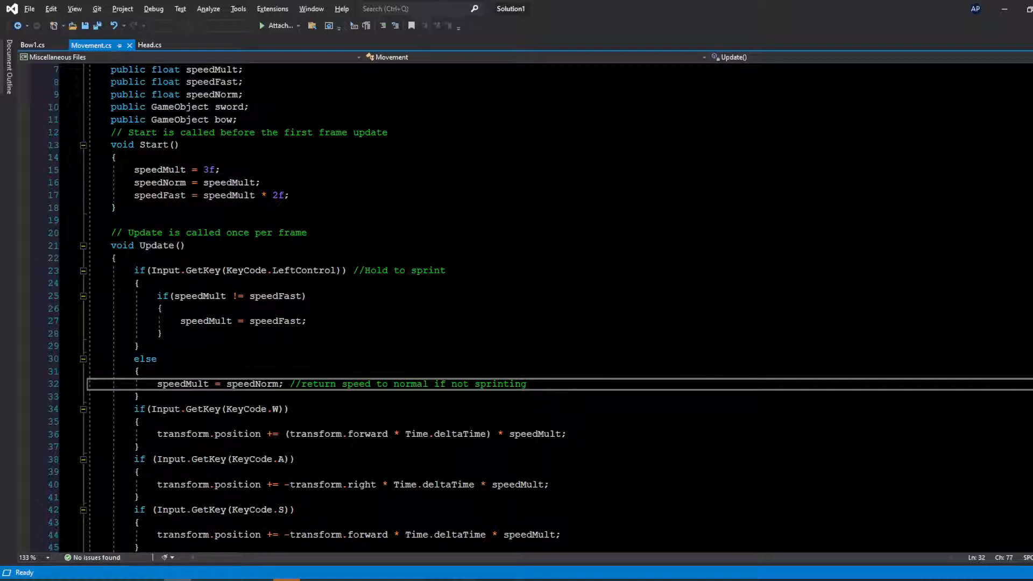
click(527, 383)
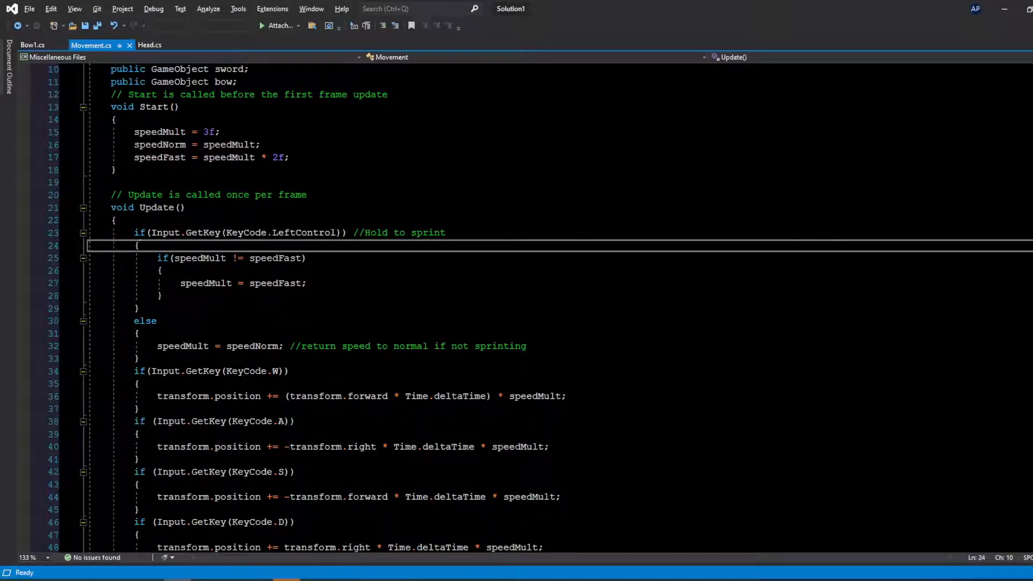
scroll(down, 3)
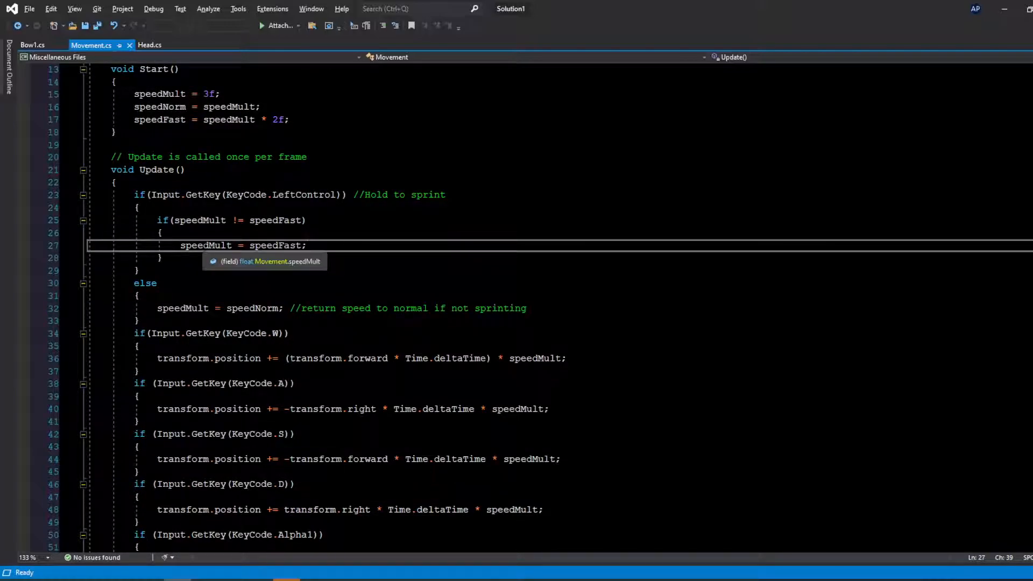
click(204, 246)
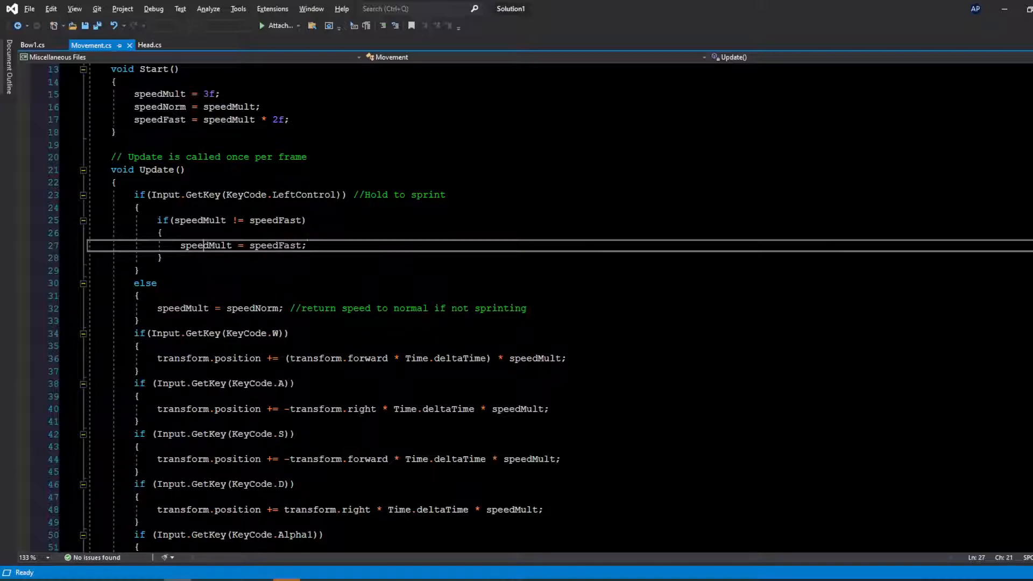
double_click(206, 246)
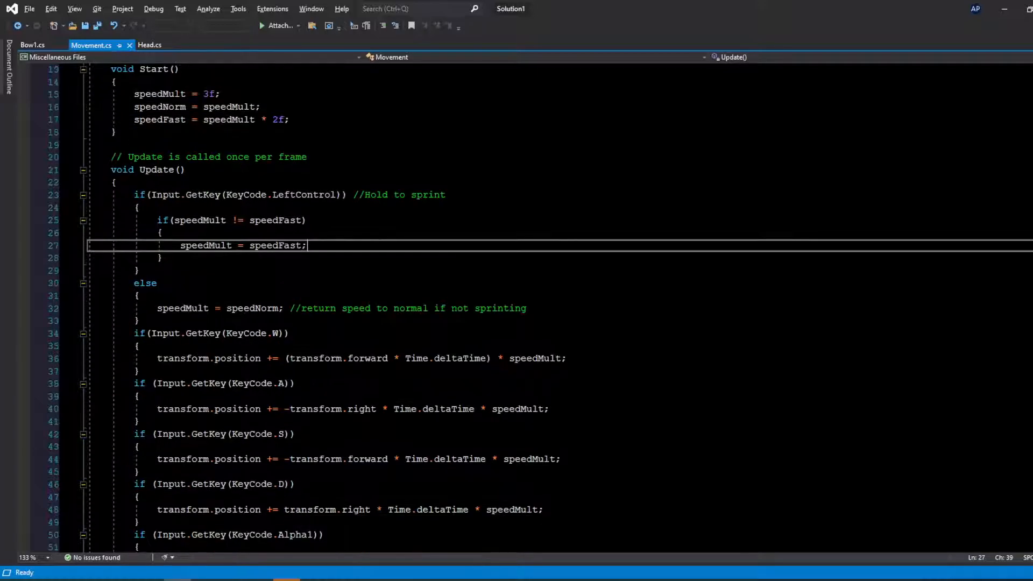
mouse_move(182, 308)
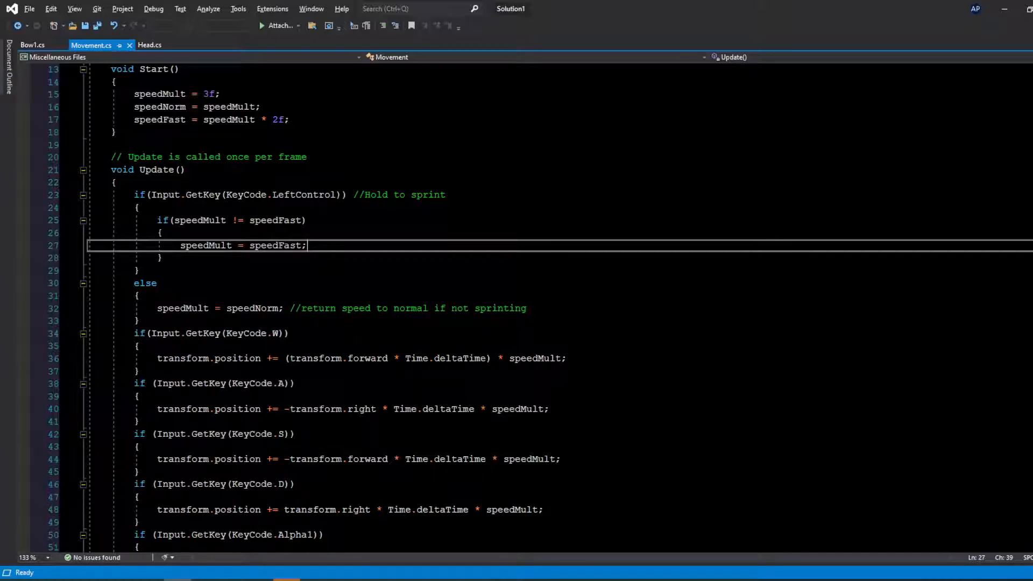
scroll(up, 3)
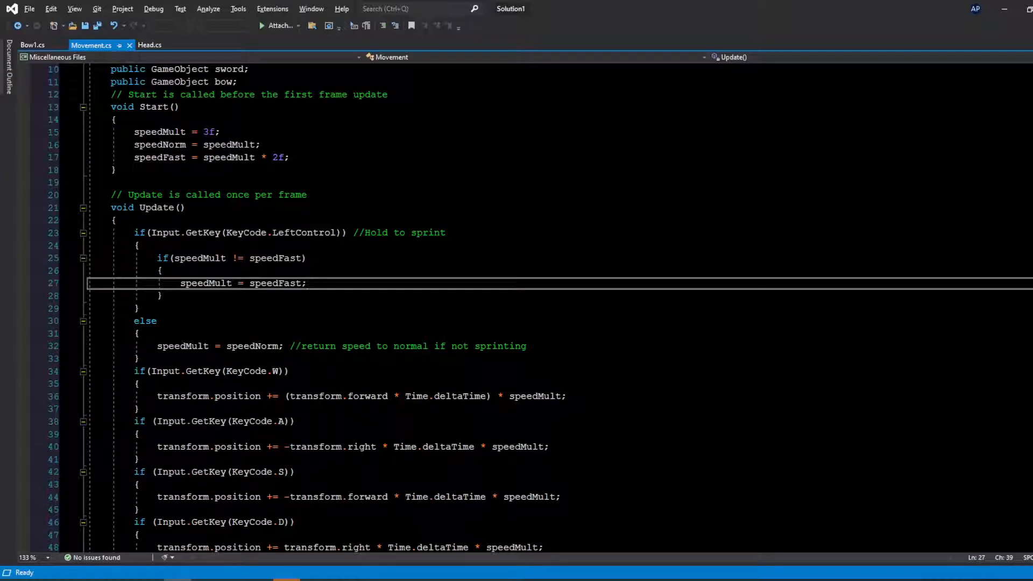
- Point out the forward movement line and the W key check in Update
scroll(down, 3)
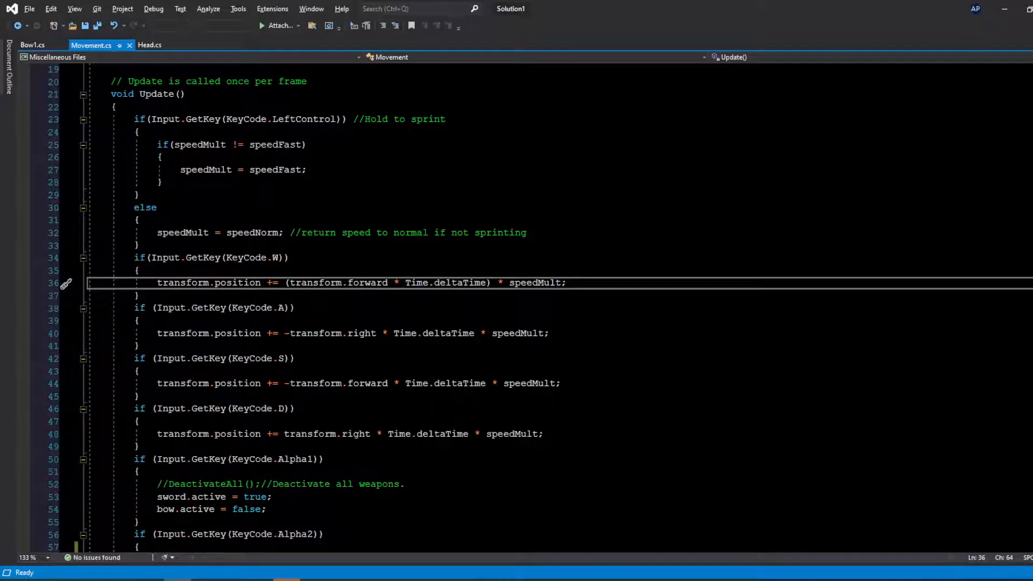
click(138, 246)
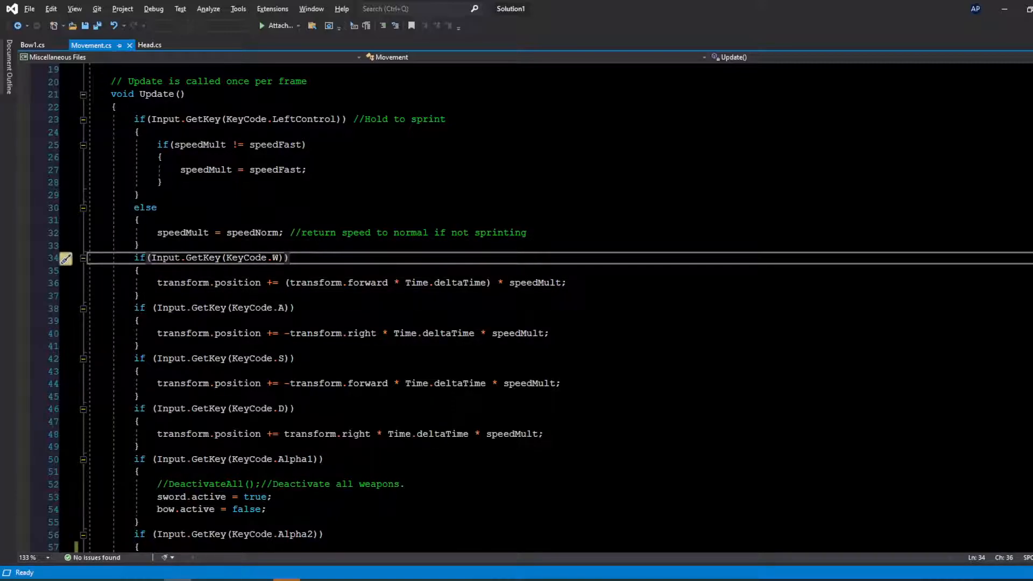
click(136, 271)
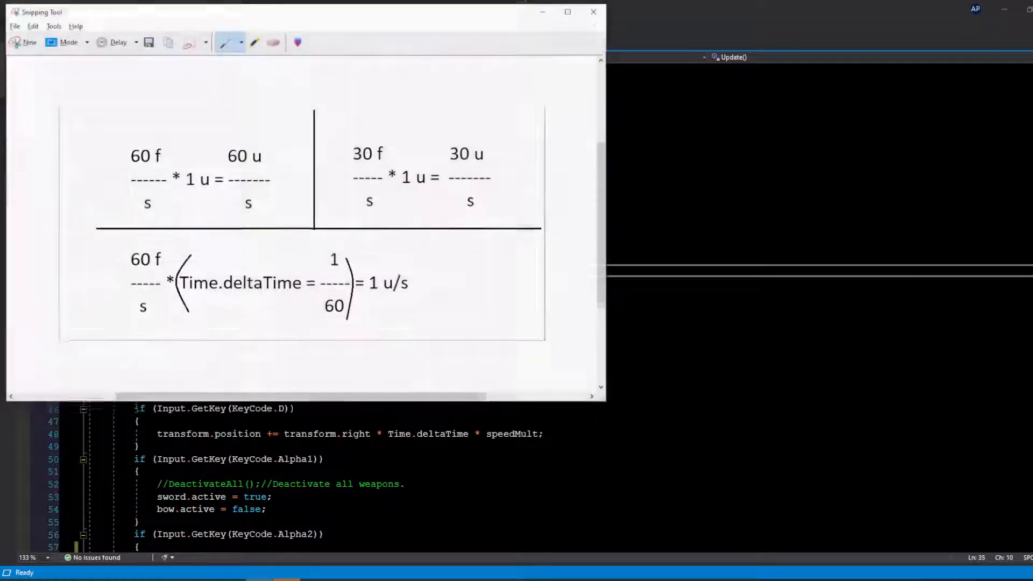
- Maximize the Snipping Tool window showing the deltaTime diagram
click(566, 12)
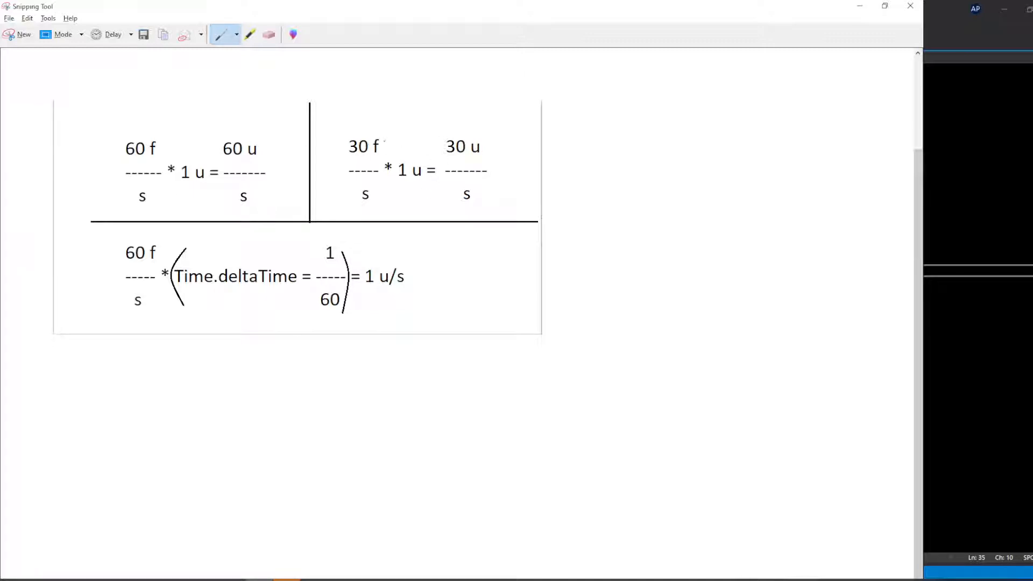
- Highlight the 30 f, 30 u, 60 f and 60 figures, then close the snip unsaved
click(250, 35)
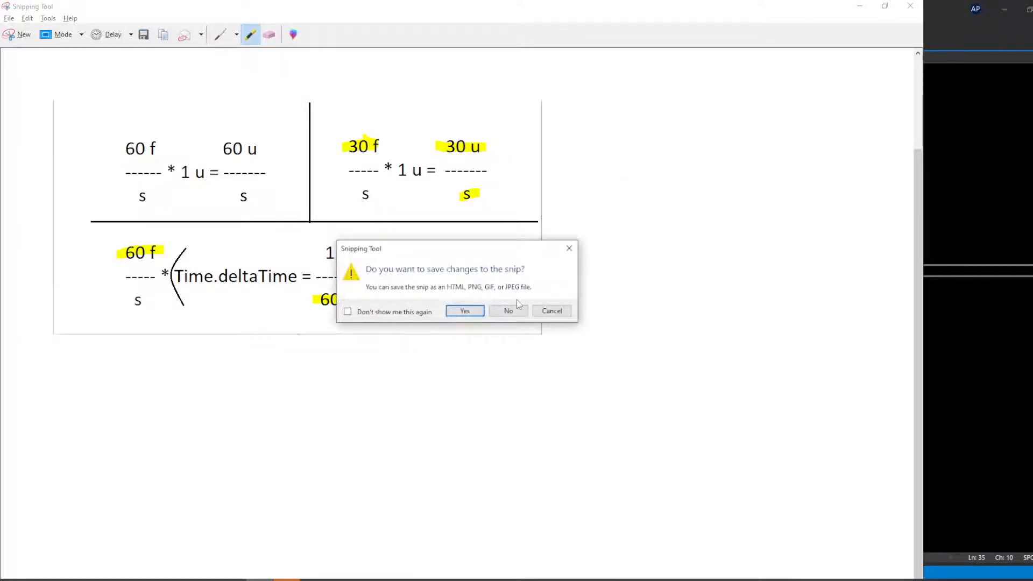
click(508, 311)
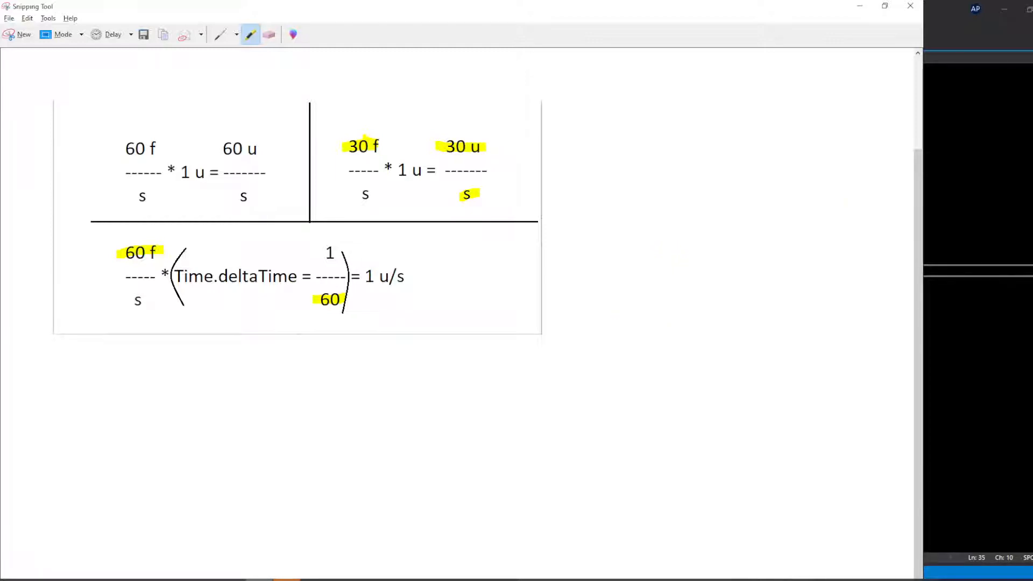
mouse_move(911, 7)
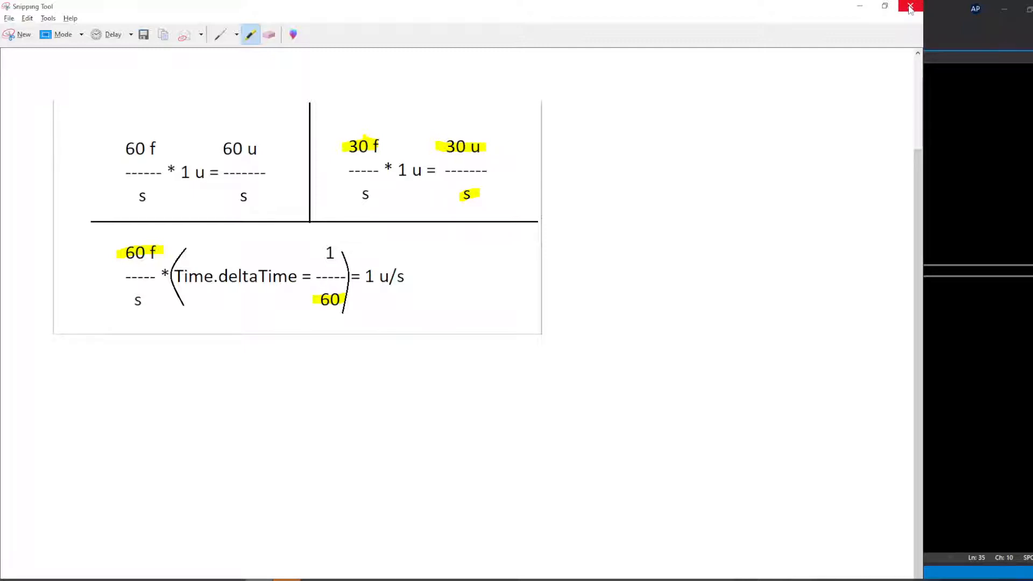
mouse_move(912, 7)
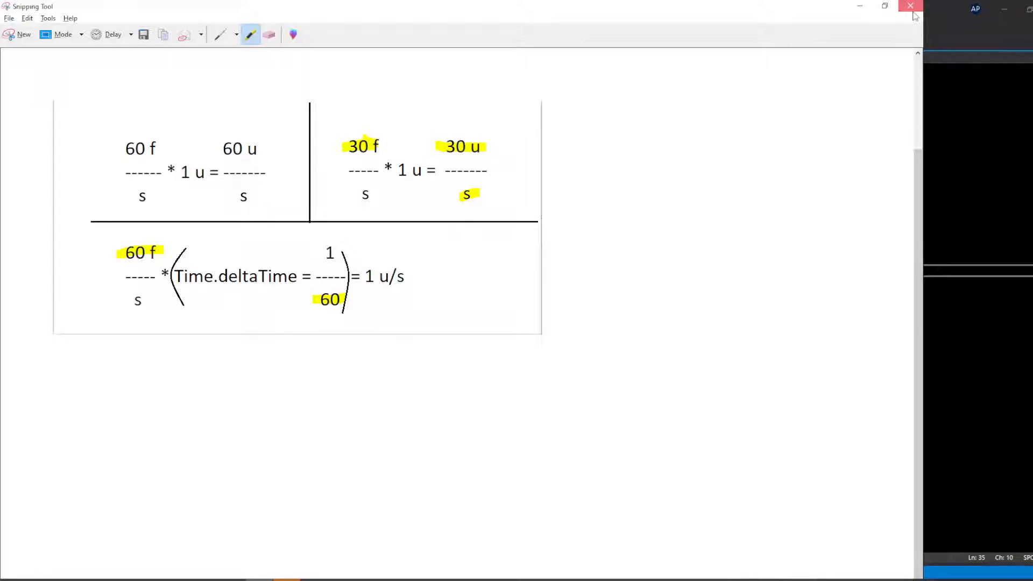
- Close the diagram and point out the forward-movement line in Movement.cs
click(912, 6)
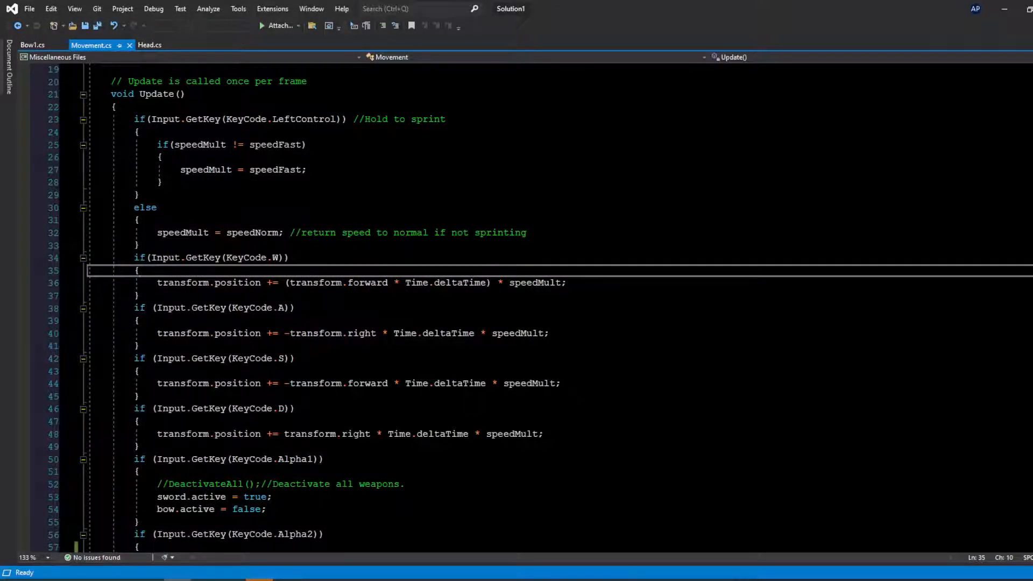
scroll(down, 3)
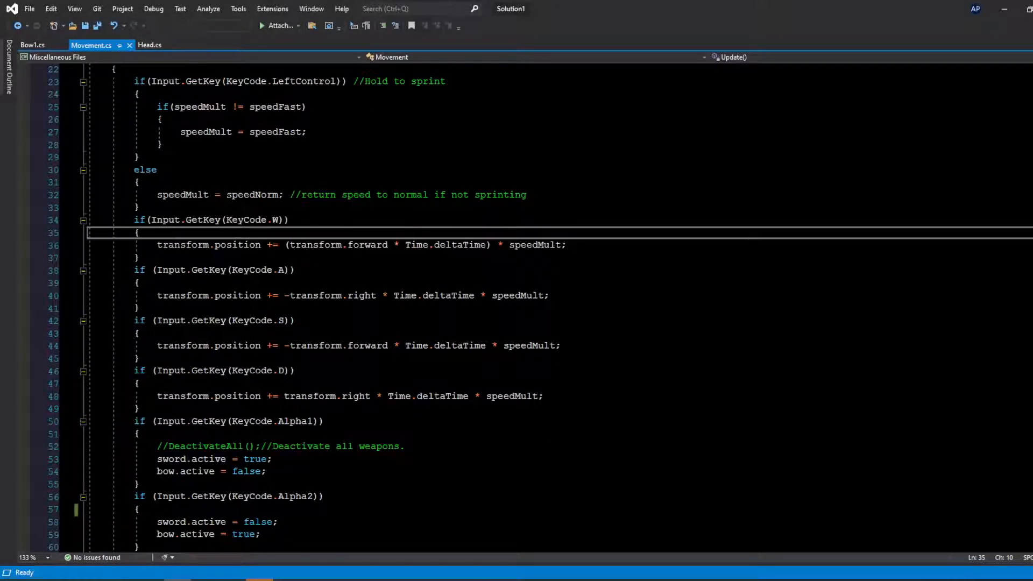
click(178, 244)
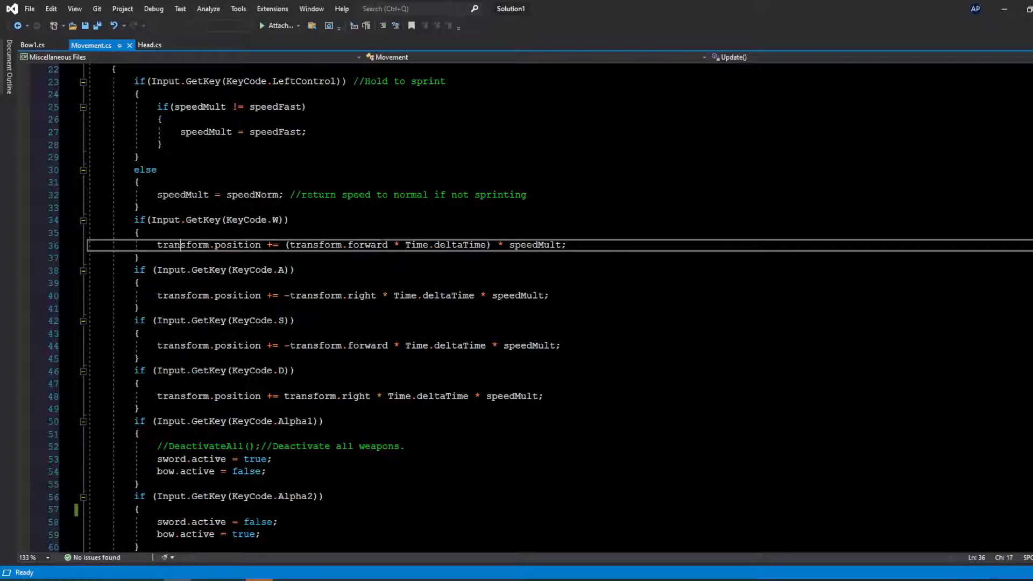
- Scroll through Update() and point out the left-movement (A key) code
scroll(up, 3)
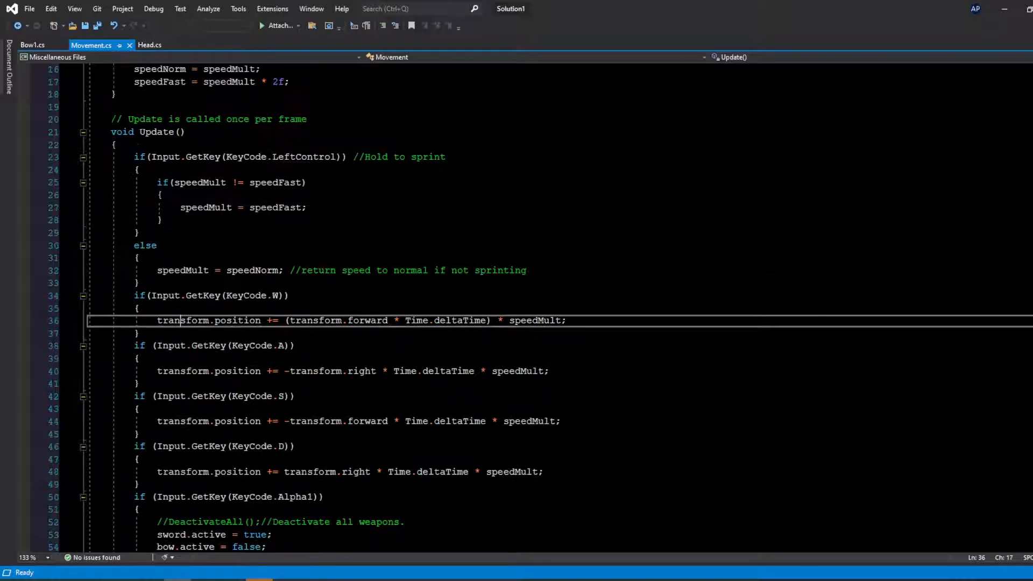
scroll(up, 3)
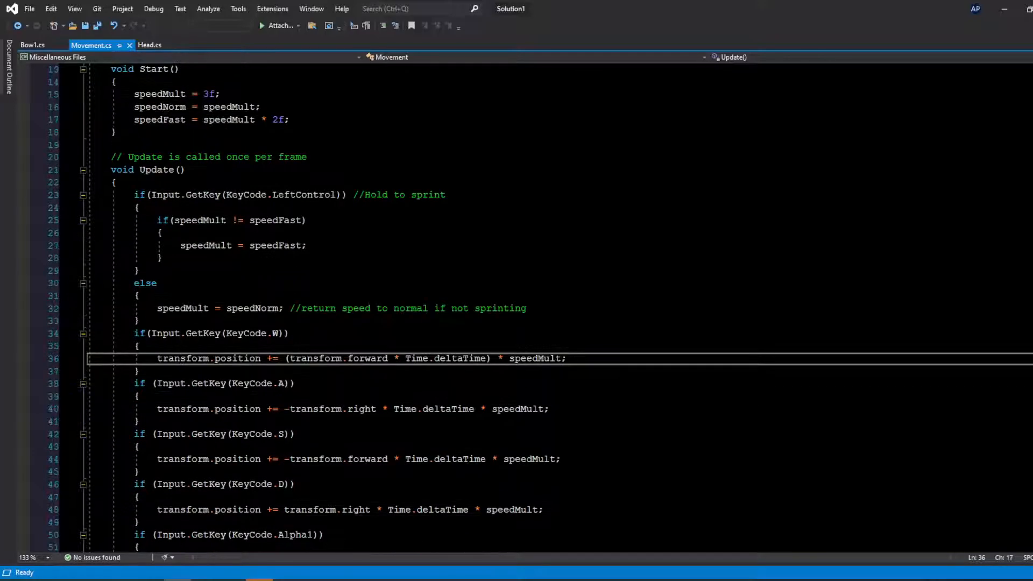
scroll(down, 3)
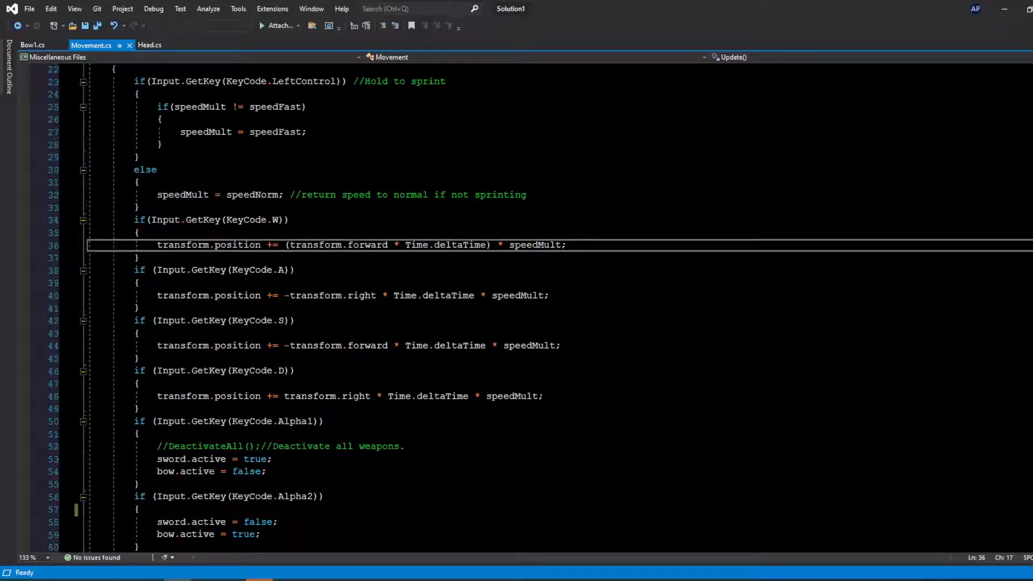
click(135, 308)
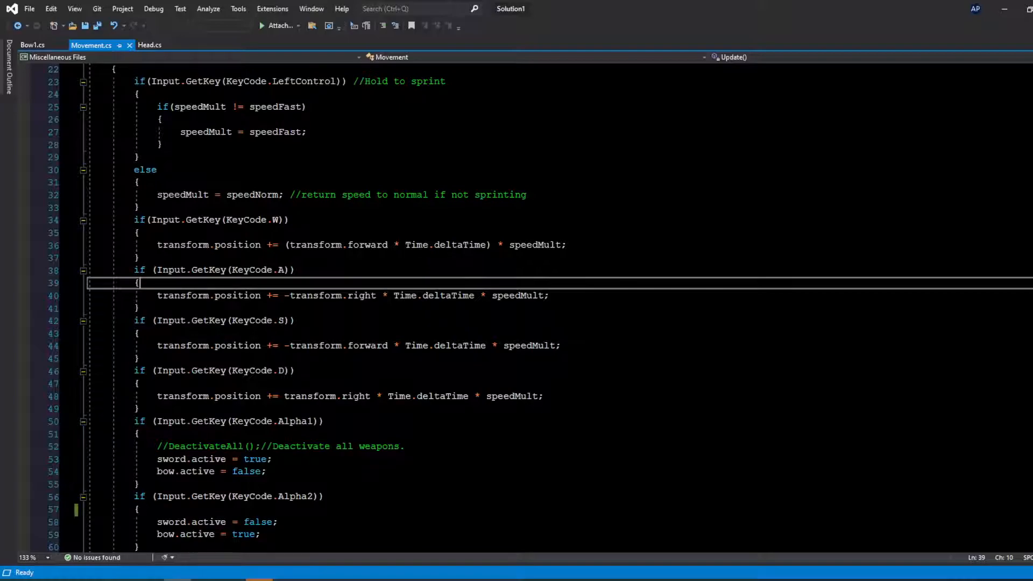
scroll(down, 3)
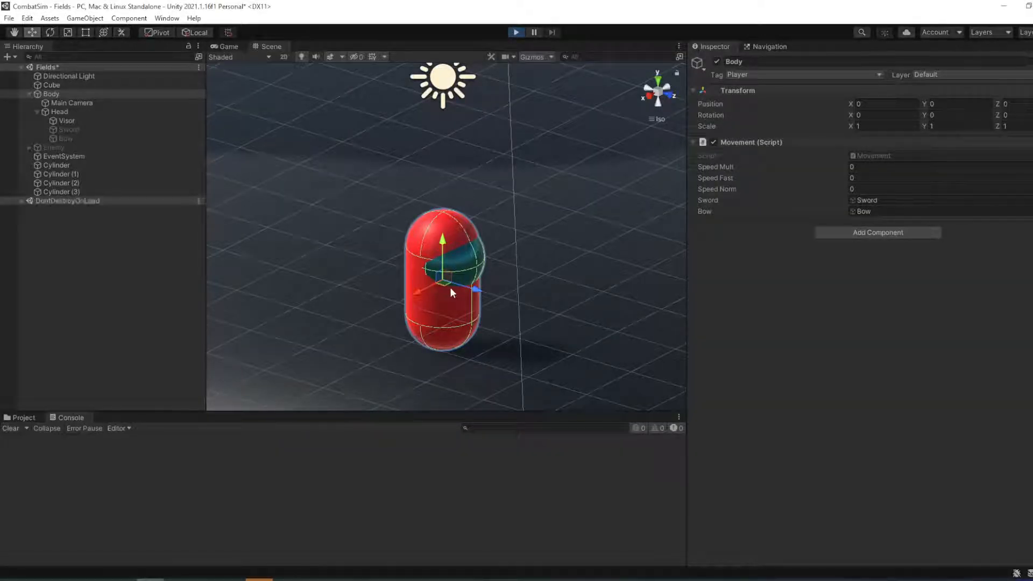
- Start and stop Play mode to test movement, then reselect the Head object
click(516, 32)
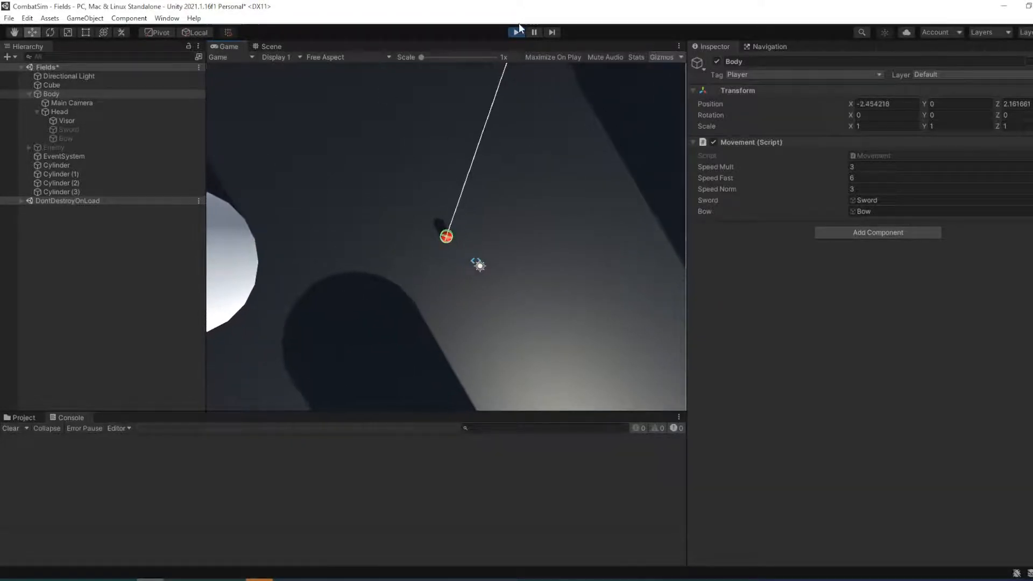
click(516, 31)
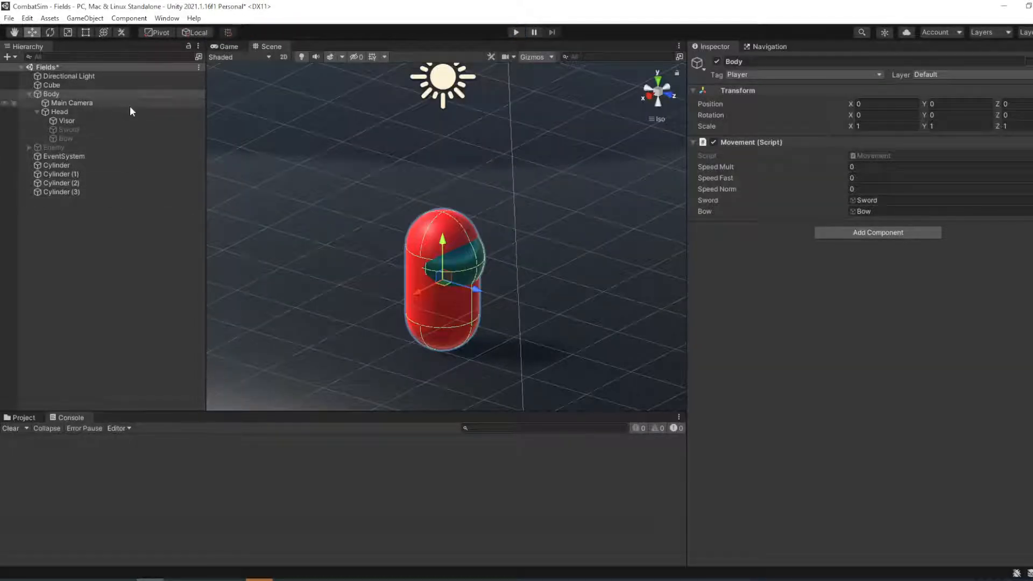
click(59, 111)
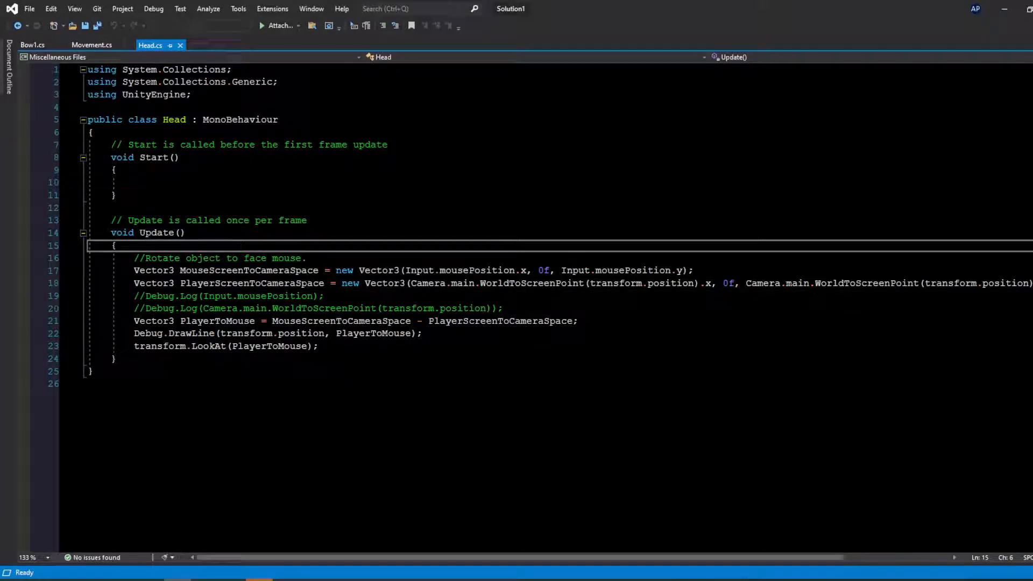
- Select the commented Debug.Log(Input.mousePosition) line in Head's Update method
click(400, 270)
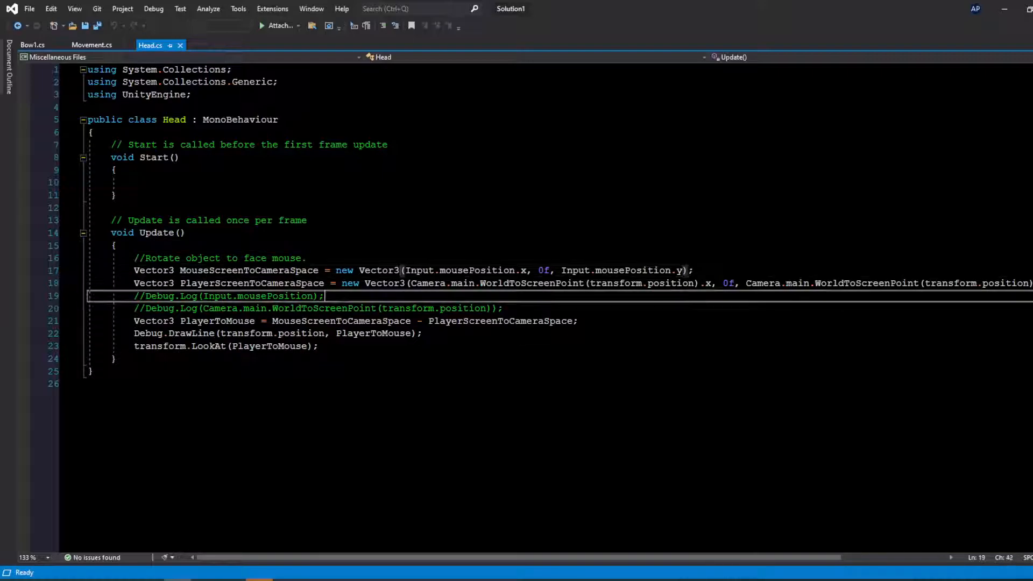
double_click(248, 270)
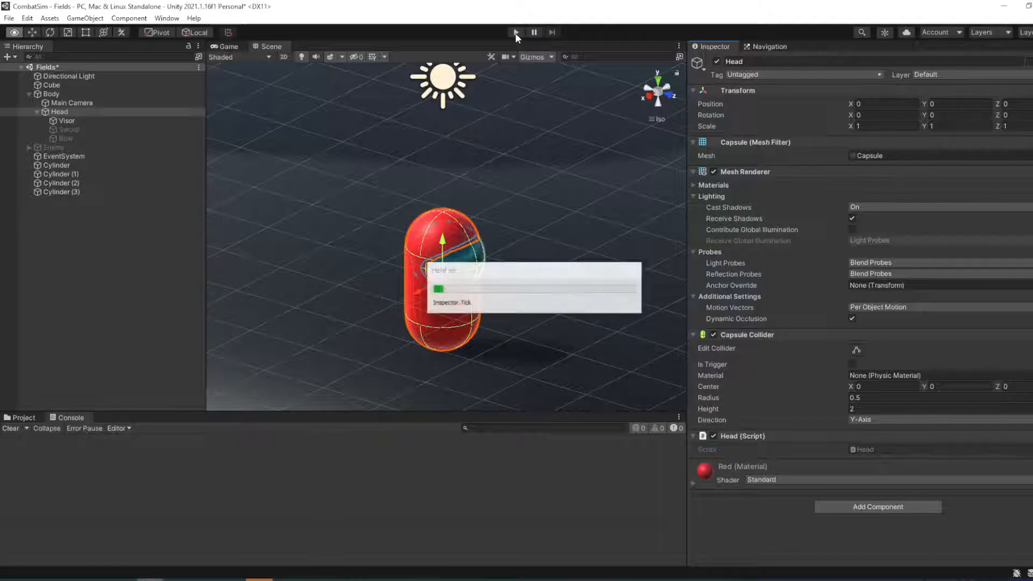
- Play the scene, watch positions like (553.0, 677.0, 0.0) logged, then stop
click(516, 32)
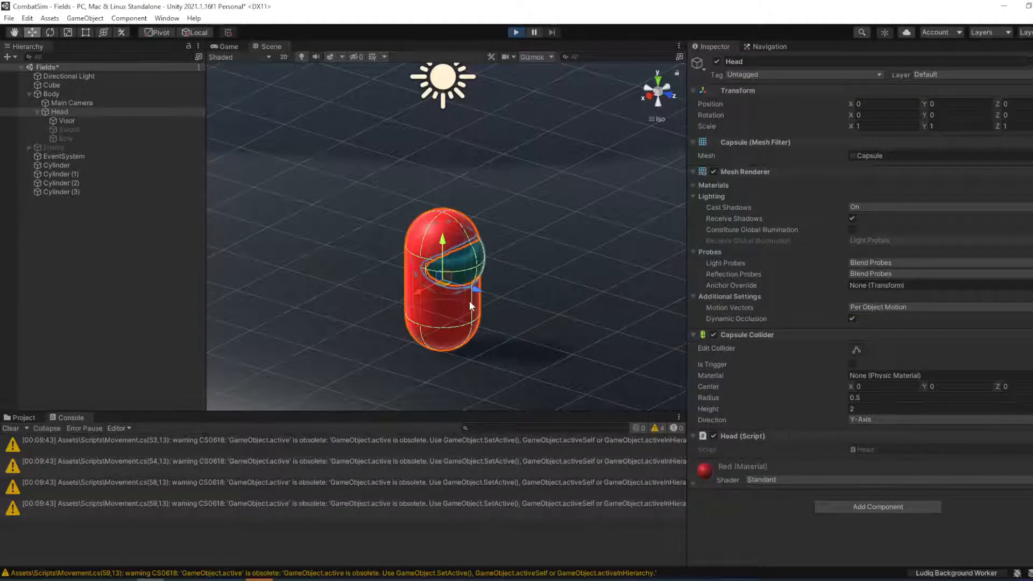
click(516, 32)
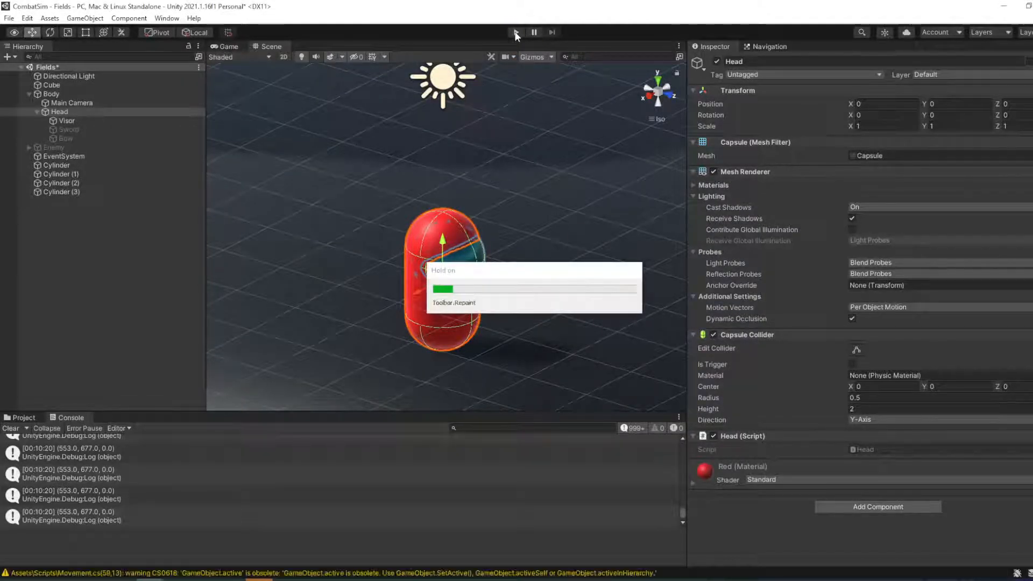
- Play the scene and switch between Scene and Game views to watch the debug line
click(515, 32)
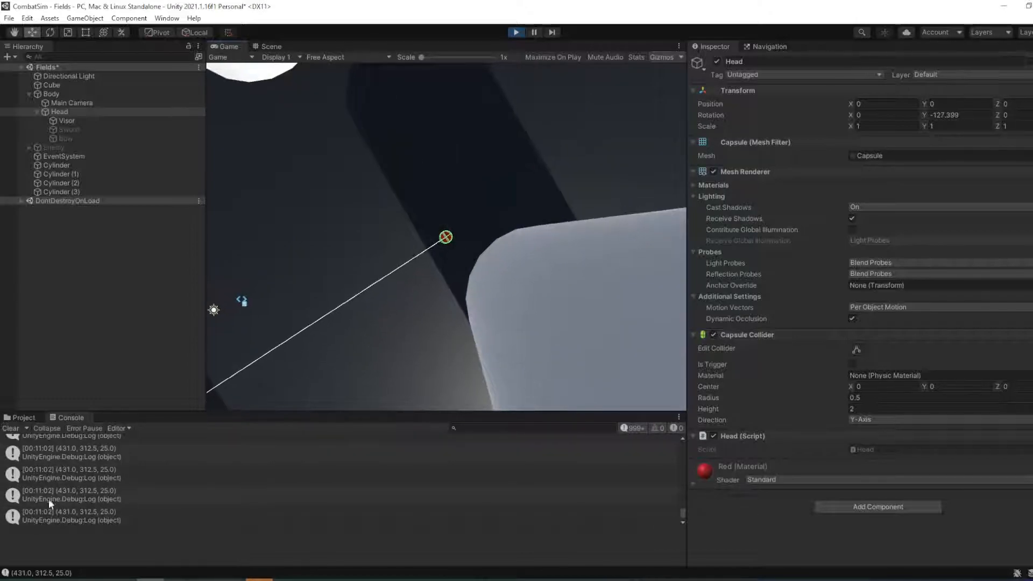
click(270, 46)
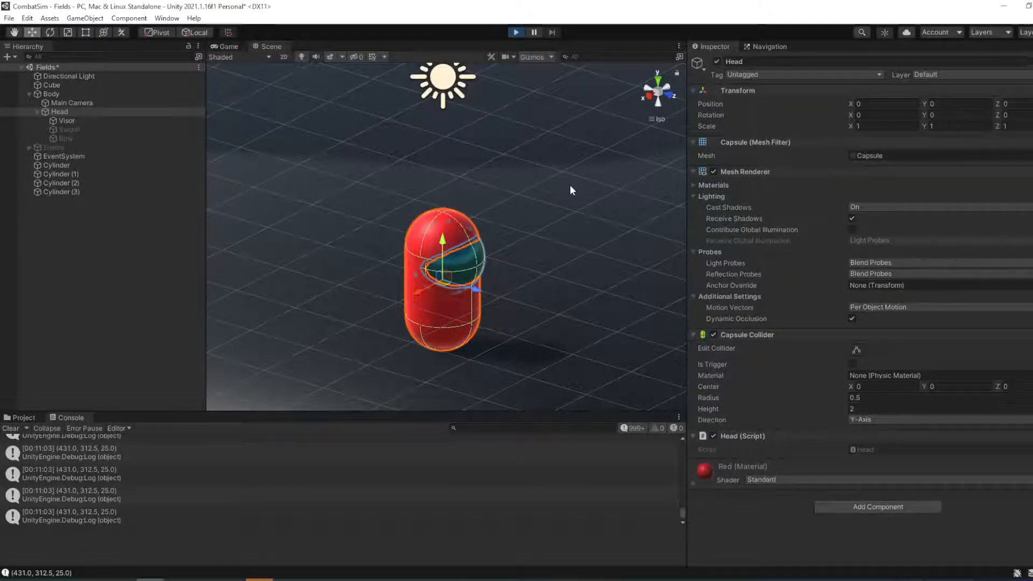
click(516, 32)
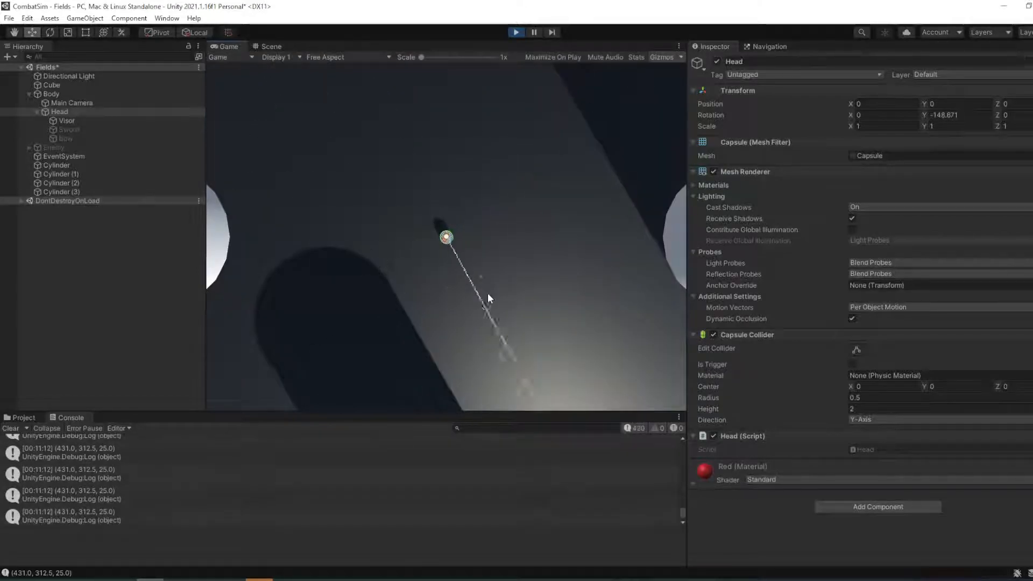
click(271, 46)
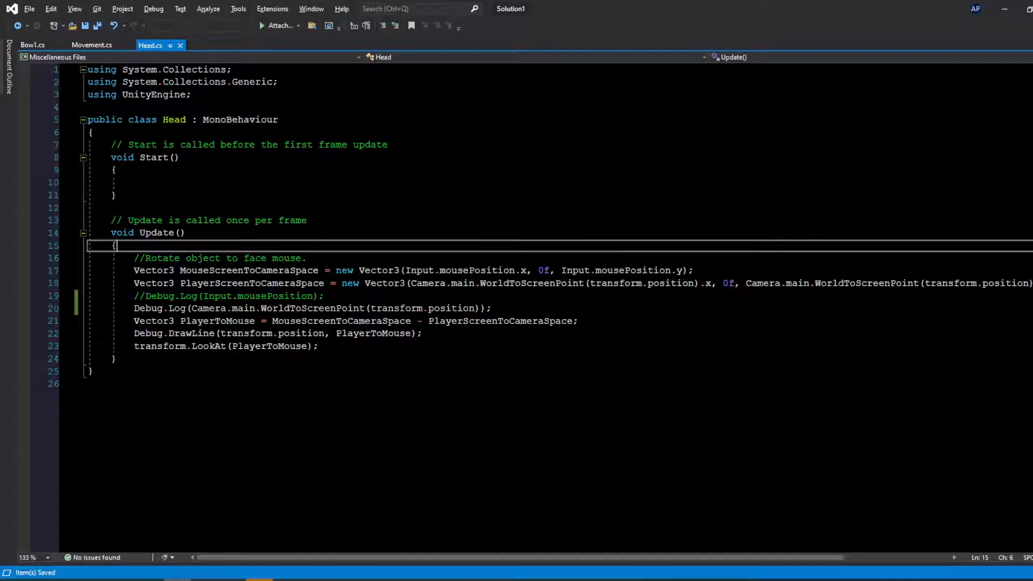
click(305, 258)
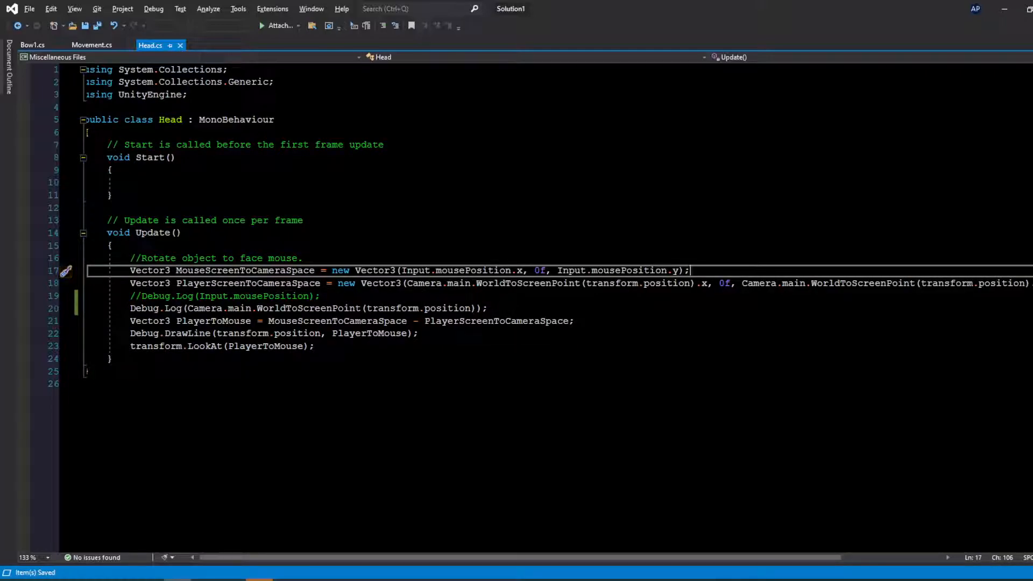
scroll(right, 3)
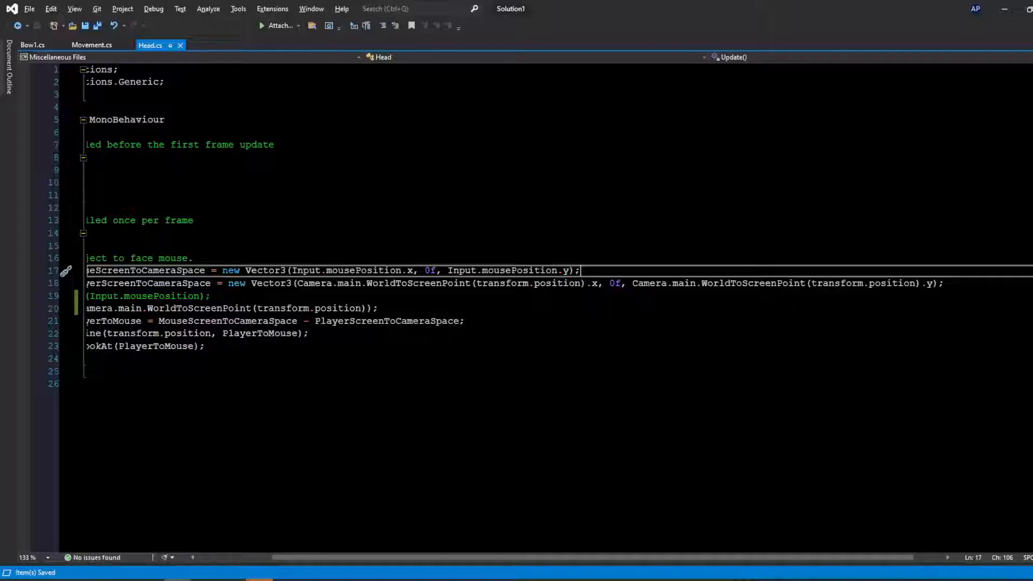
scroll(left, 3)
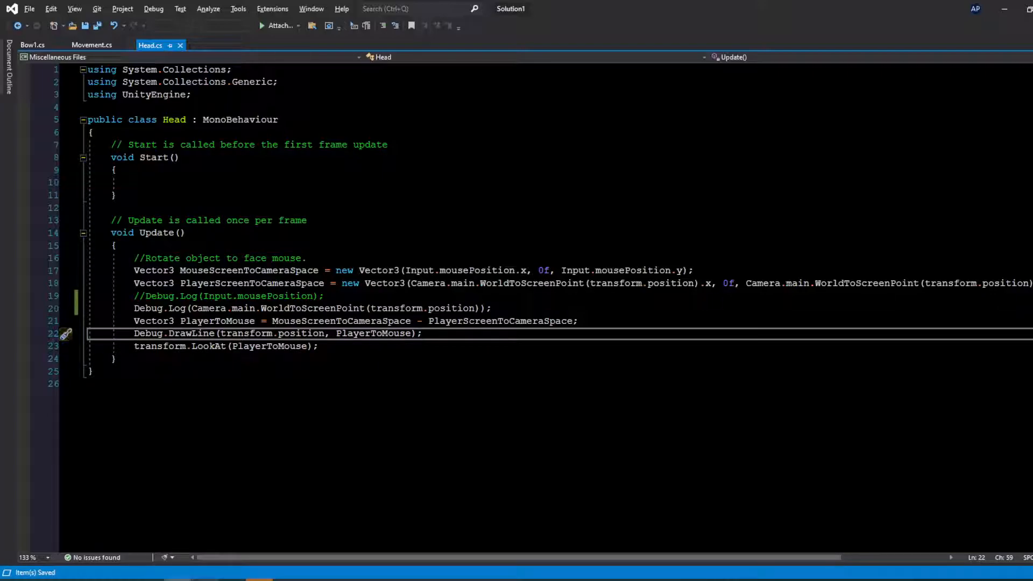
- Point out the debug line-drawing call in the Head script
click(259, 578)
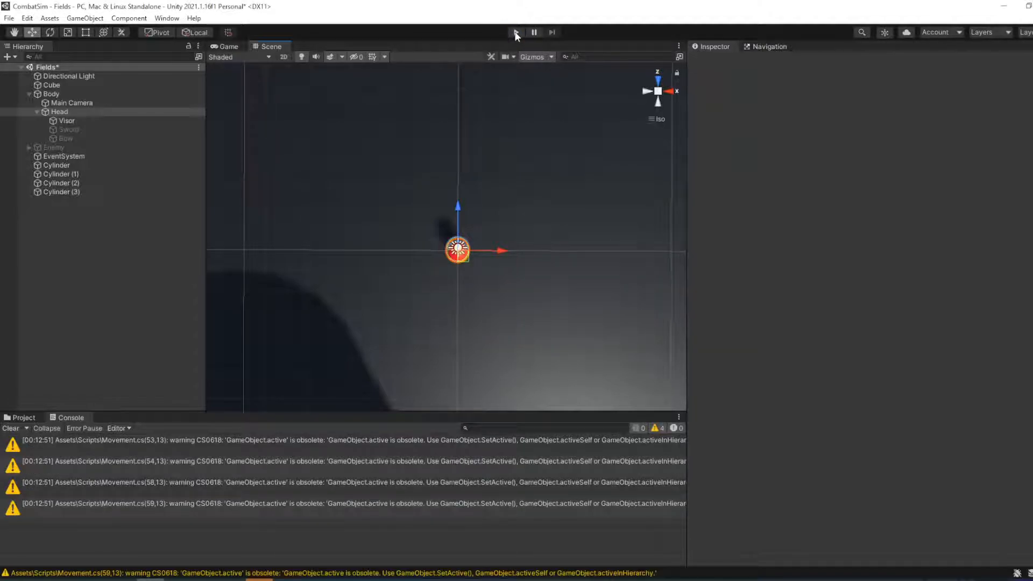
- Run the scene in Play mode to check that only movement warnings appear, without position logs
click(58, 111)
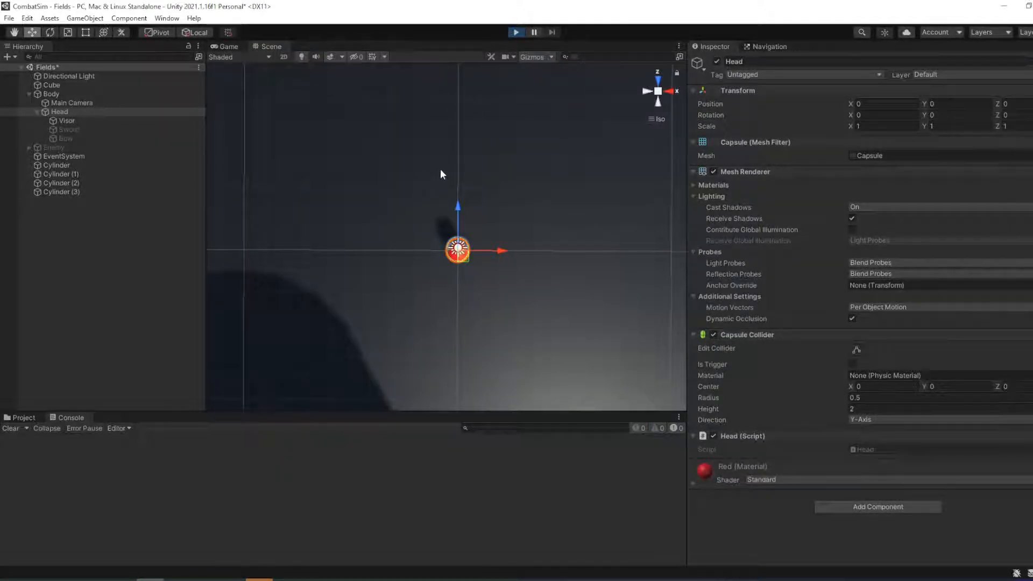
click(516, 32)
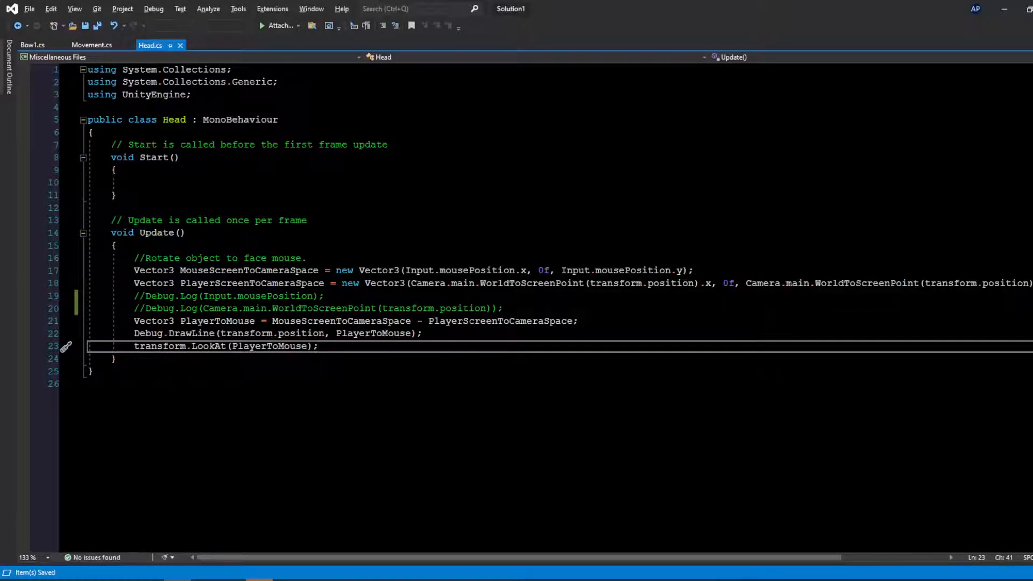
- Scroll up in Head.cs to review the transform.LookAt(PlayerToMouse) call that turns the head
scroll(up, 3)
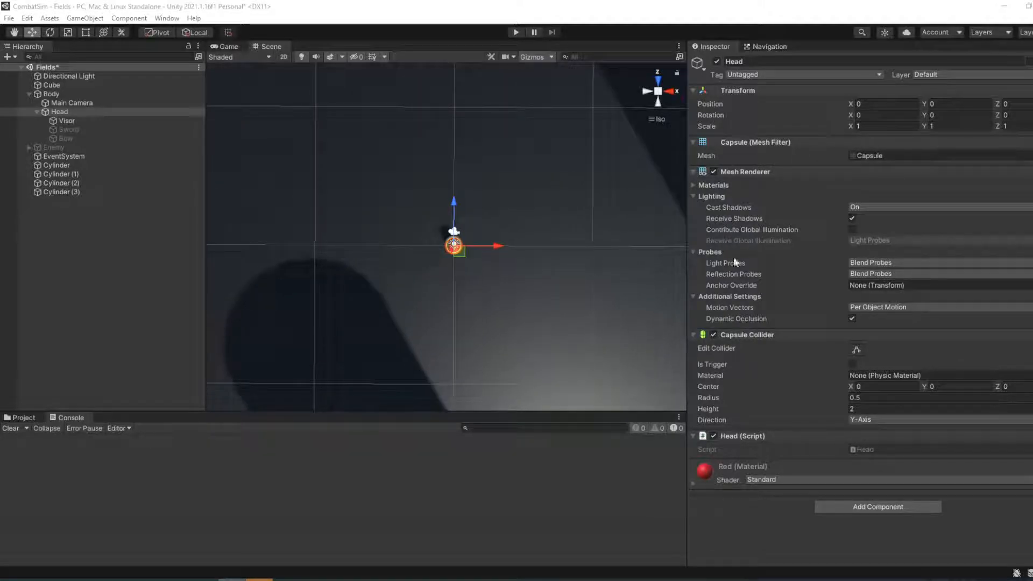
mouse_move(643, 338)
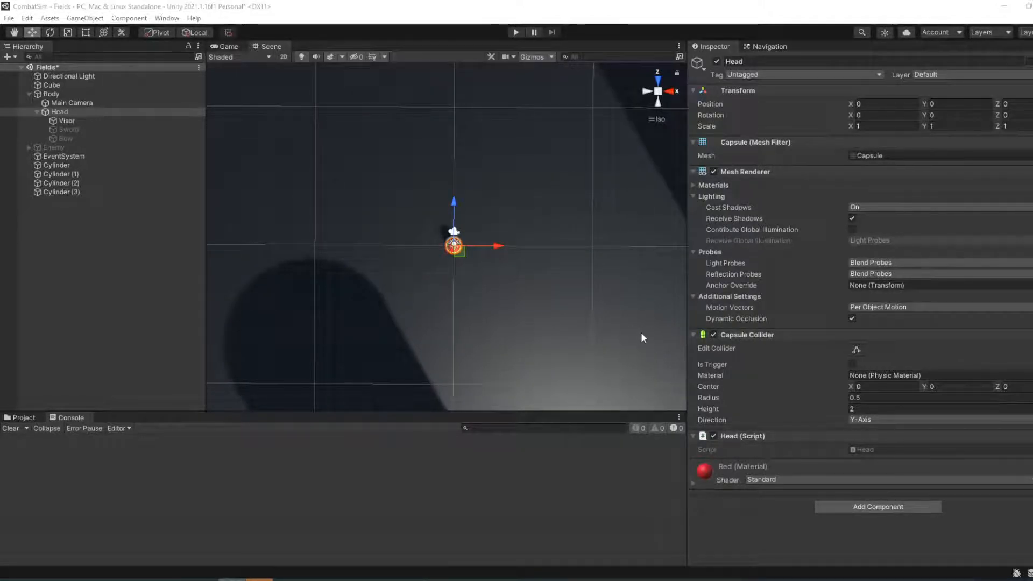